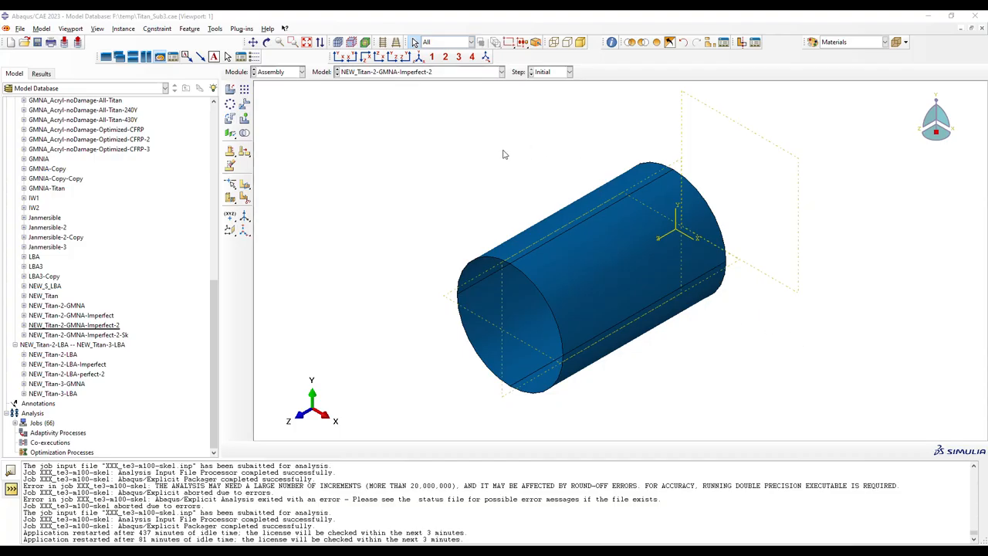
{"action": "mouse_move", "coordinate": [554, 245]}
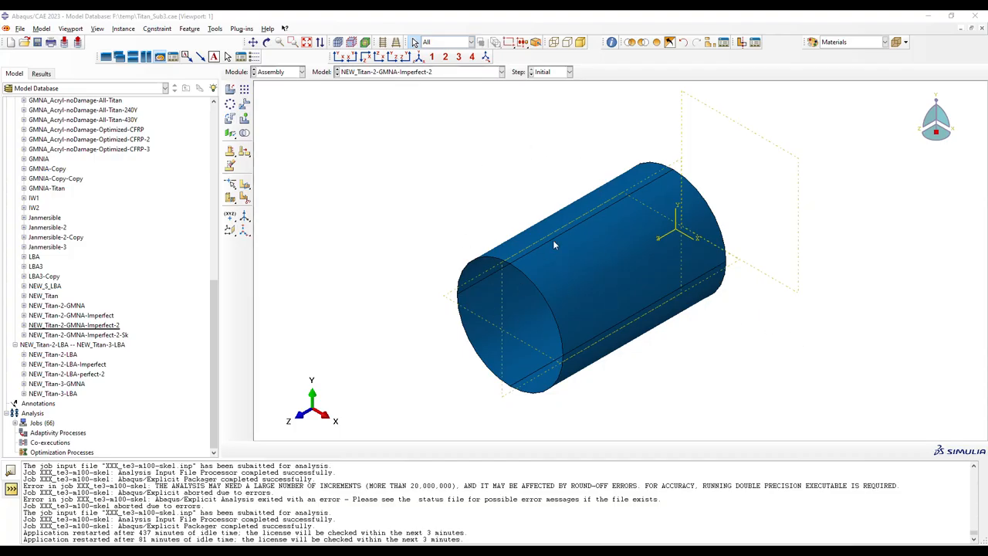
{"action": "mouse_move", "coordinate": [531, 213]}
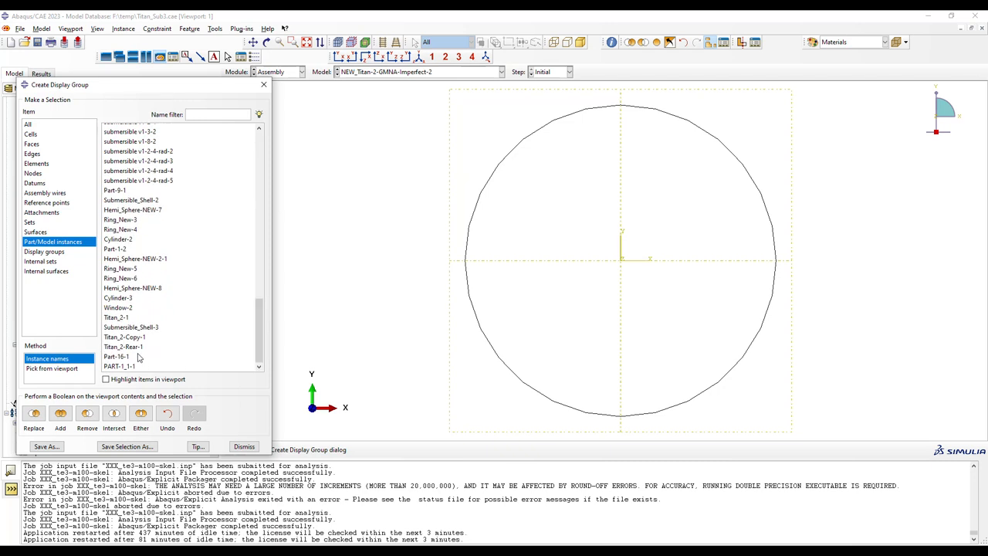
Hide Part-16-1 with a display group so only the meshed imperfect cylinder shows.
{"action": "left_click", "coordinate": [119, 366]}
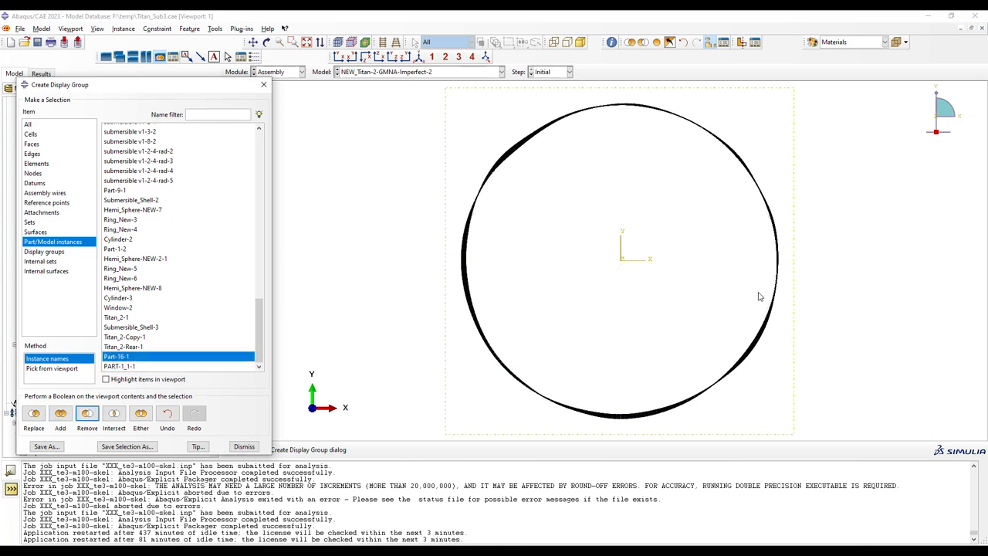
{"action": "mouse_move", "coordinate": [765, 169]}
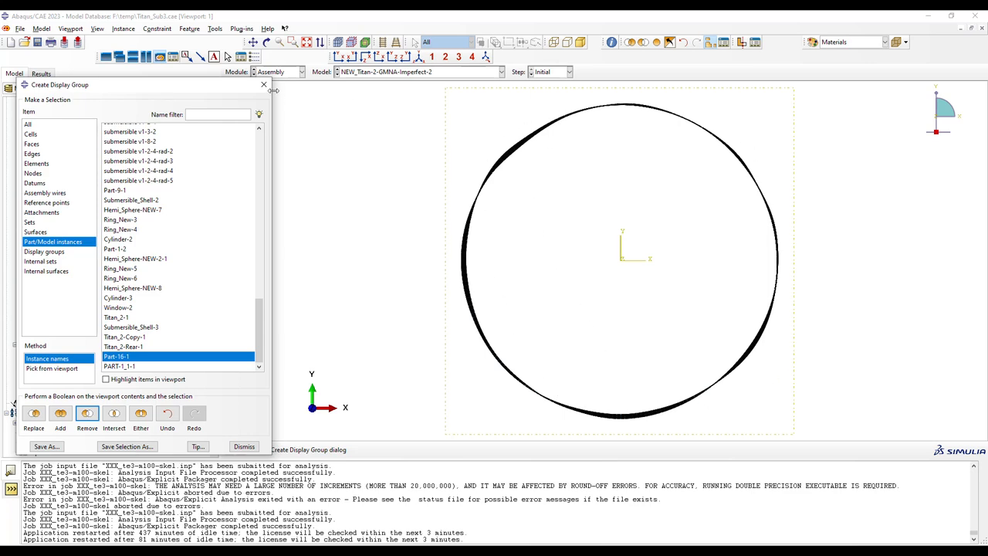
{"action": "left_click", "coordinate": [244, 447]}
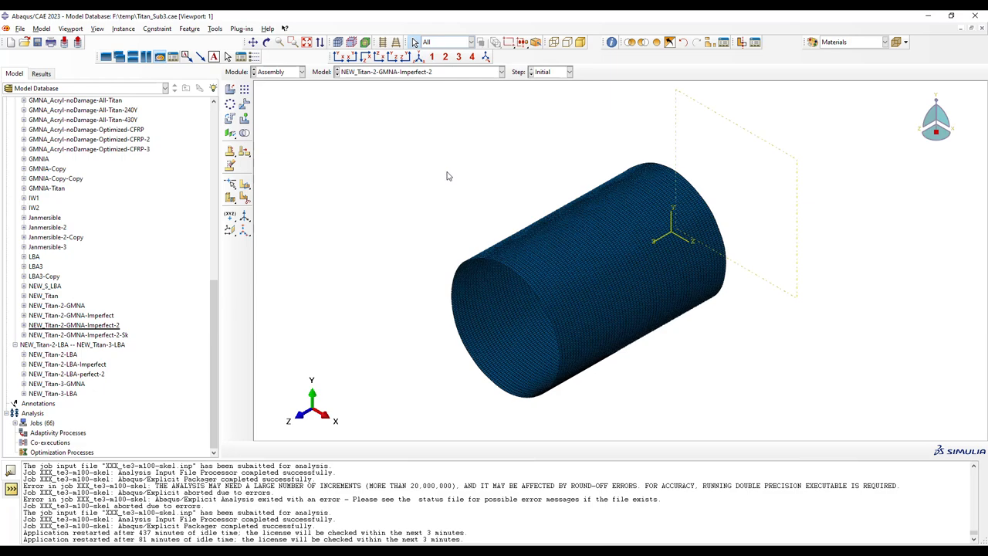
{"action": "mouse_move", "coordinate": [934, 103]}
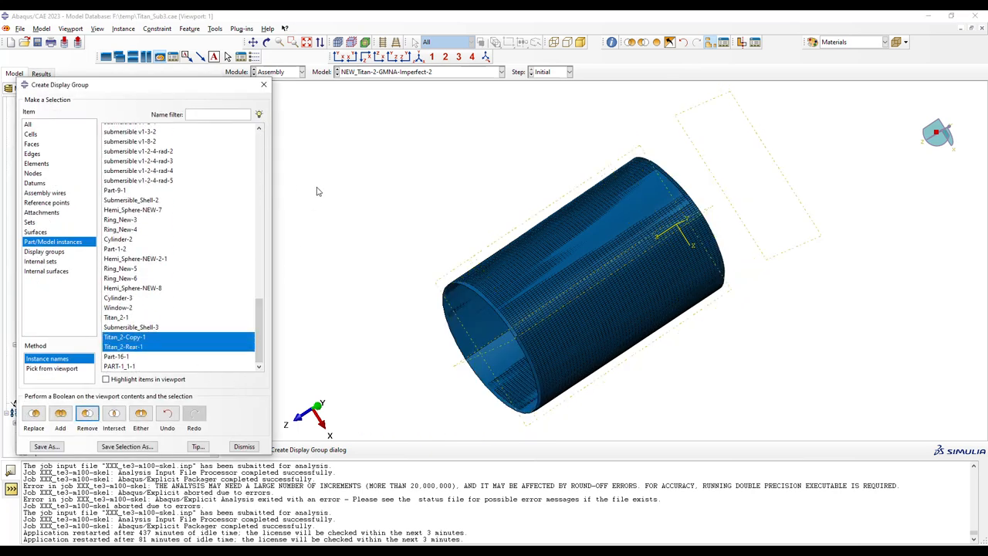
Add the Titan_2-Copy-1 and Titan_2-Rear-1 end caps back into the displayed assembly.
{"action": "left_click", "coordinate": [244, 446]}
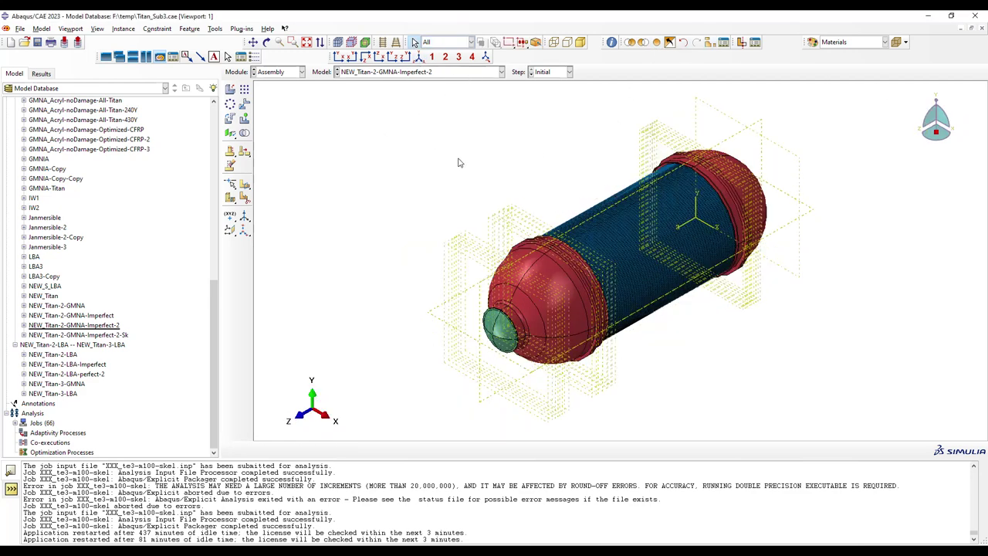
{"action": "mouse_move", "coordinate": [392, 206]}
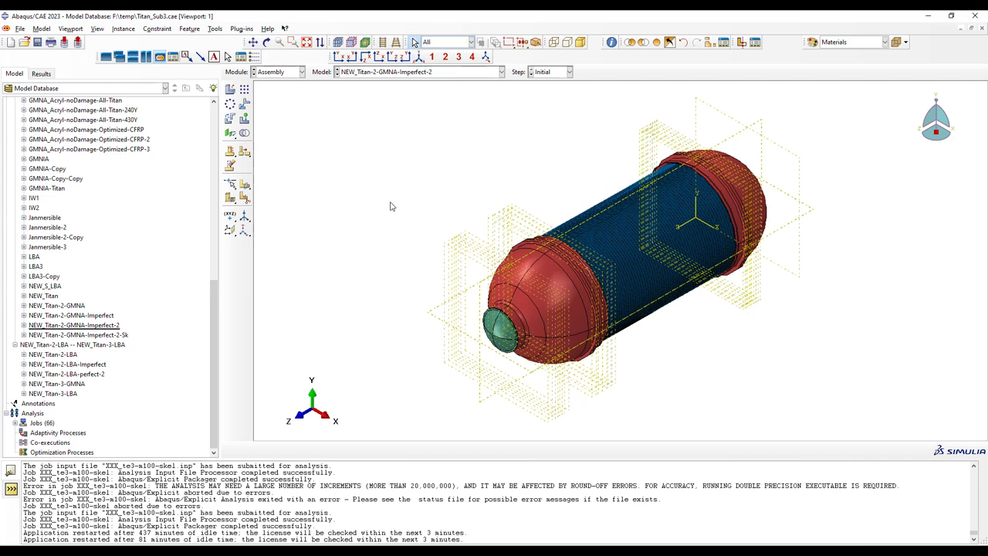
{"action": "mouse_move", "coordinate": [758, 383]}
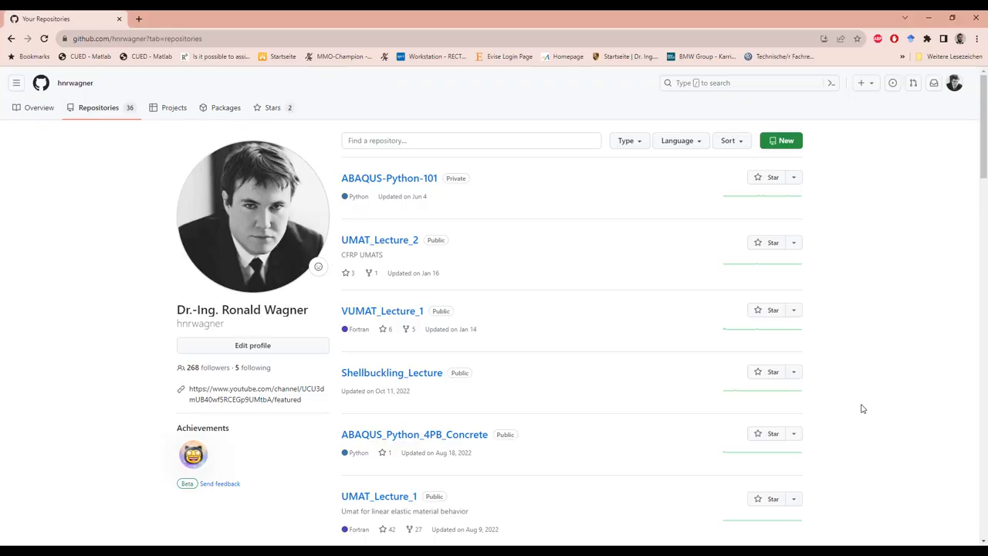
{"action": "mouse_move", "coordinate": [507, 308]}
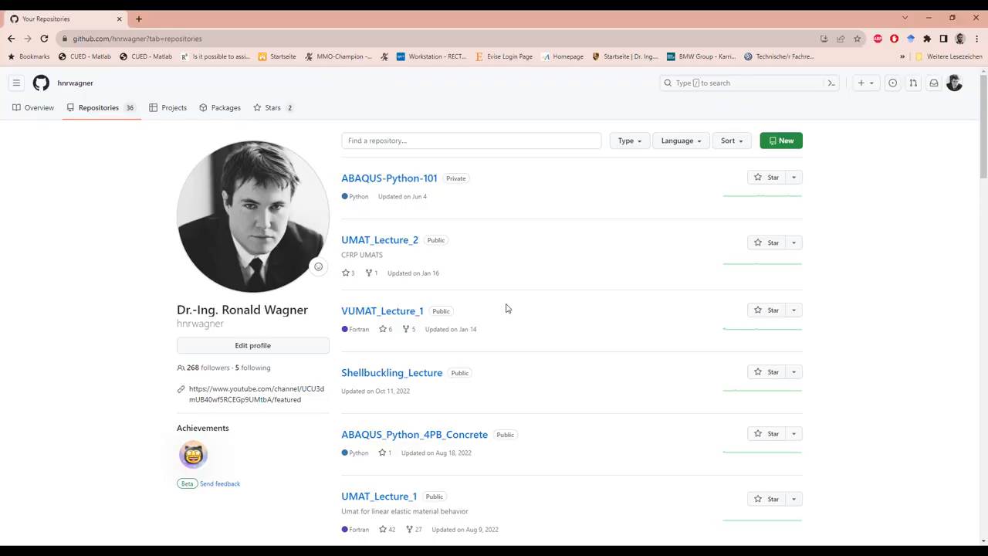
{"action": "mouse_move", "coordinate": [164, 67]}
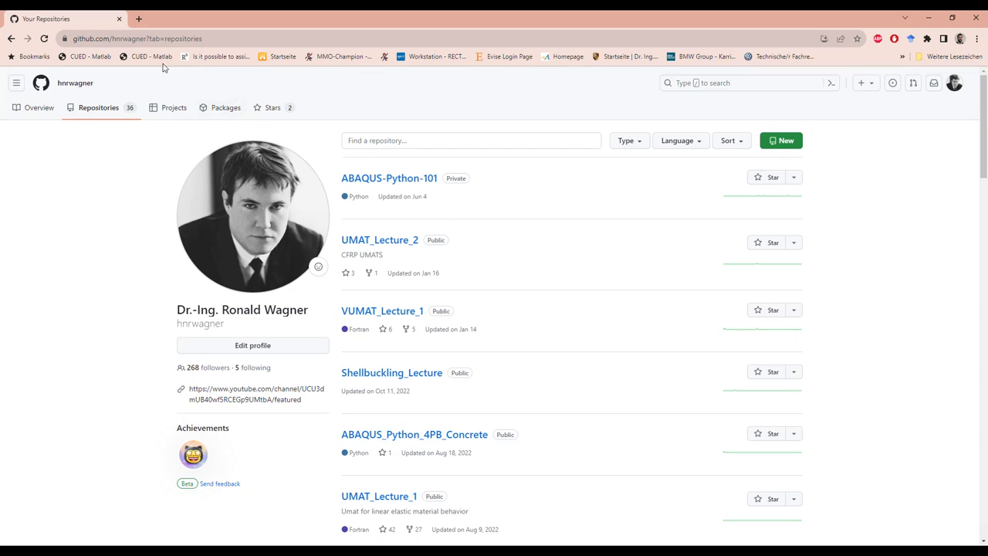
Scroll the repositories list and open the Fourier_to_imperfection repository.
{"action": "scroll", "scroll_direction": "down", "scroll_amount": 3}
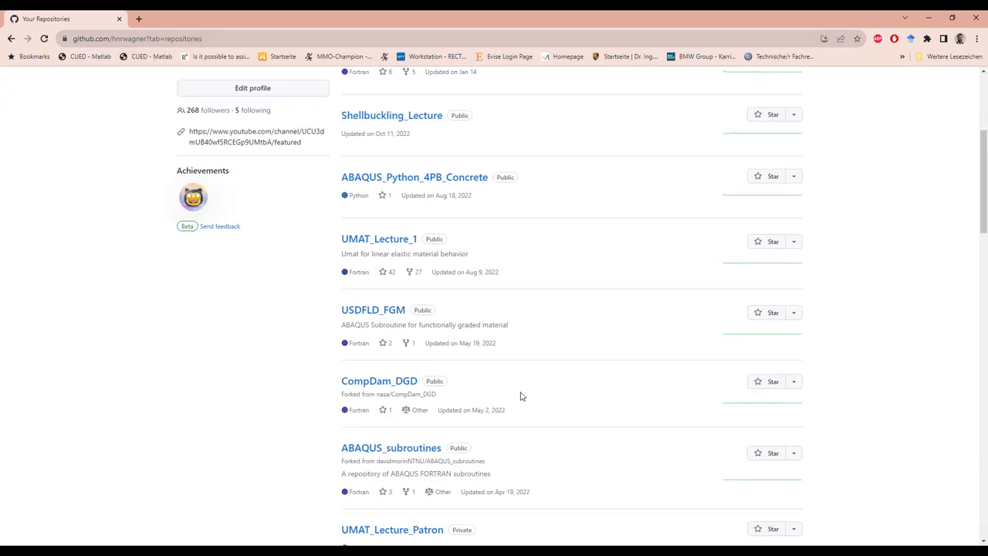
{"action": "scroll", "scroll_direction": "down", "scroll_amount": 3}
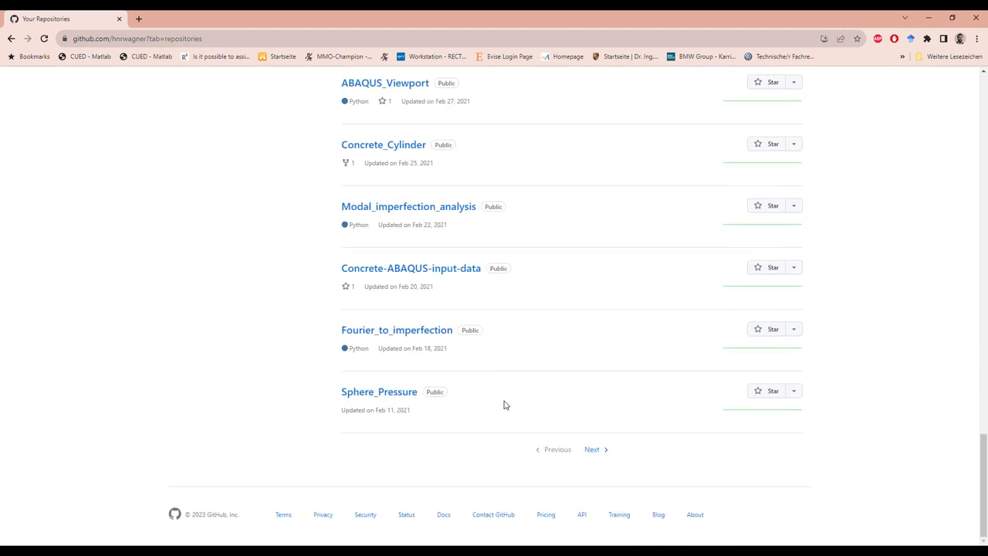
{"action": "mouse_move", "coordinate": [501, 335]}
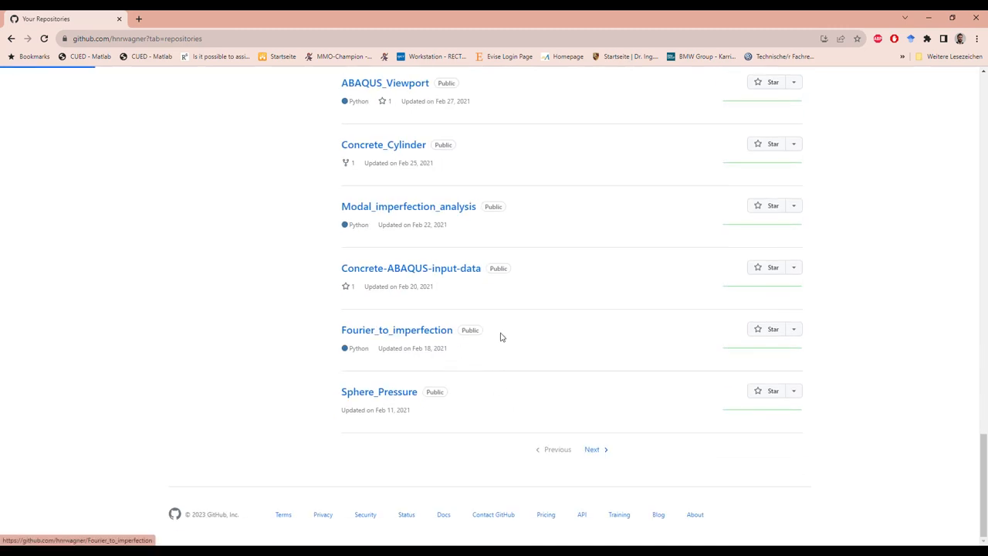
{"action": "left_click", "coordinate": [396, 330]}
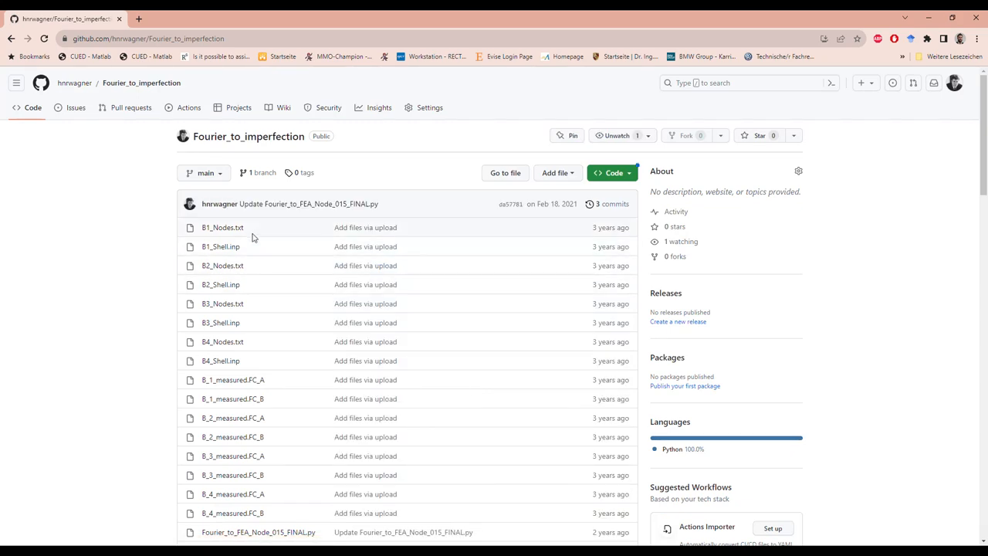
Browse the repository's file list and open the 2020 probabilistic cylinder design paper PDF.
{"action": "scroll", "scroll_direction": "down", "scroll_amount": 3}
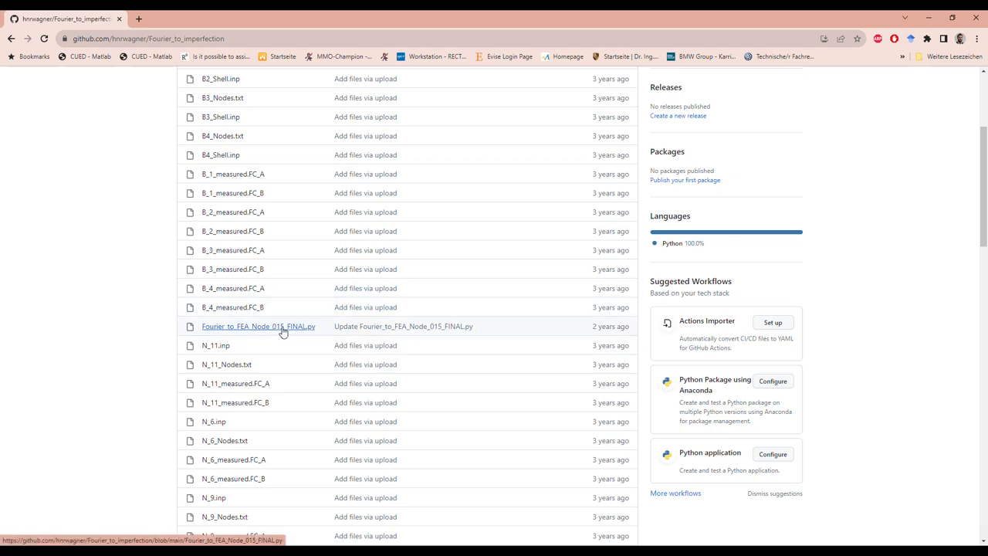
{"action": "mouse_move", "coordinate": [321, 334]}
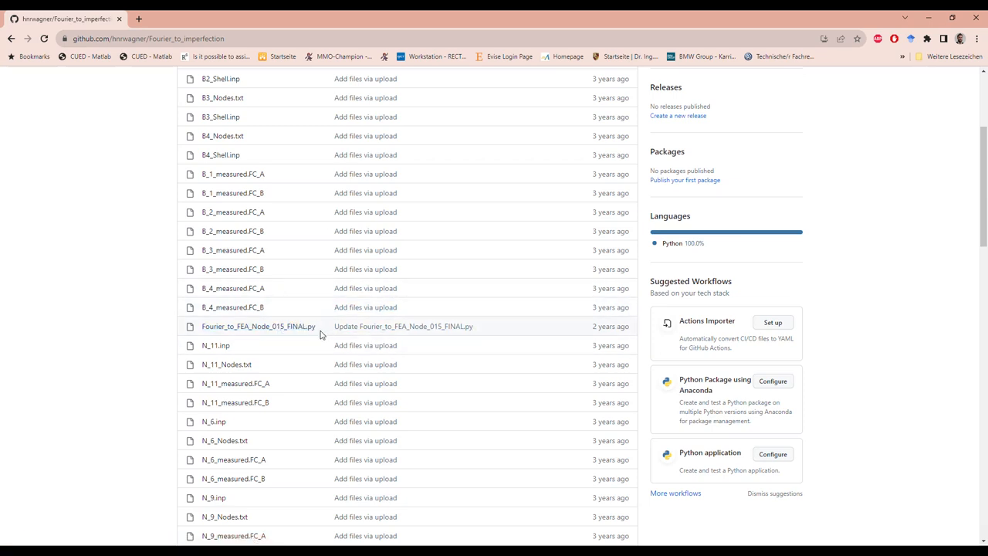
{"action": "scroll", "scroll_direction": "down", "scroll_amount": 3}
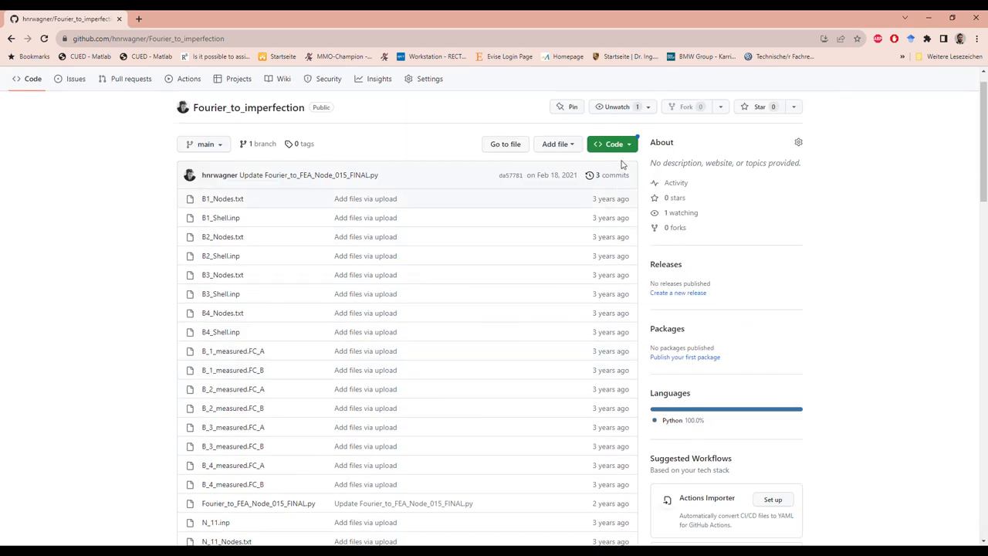
{"action": "left_click", "coordinate": [612, 144]}
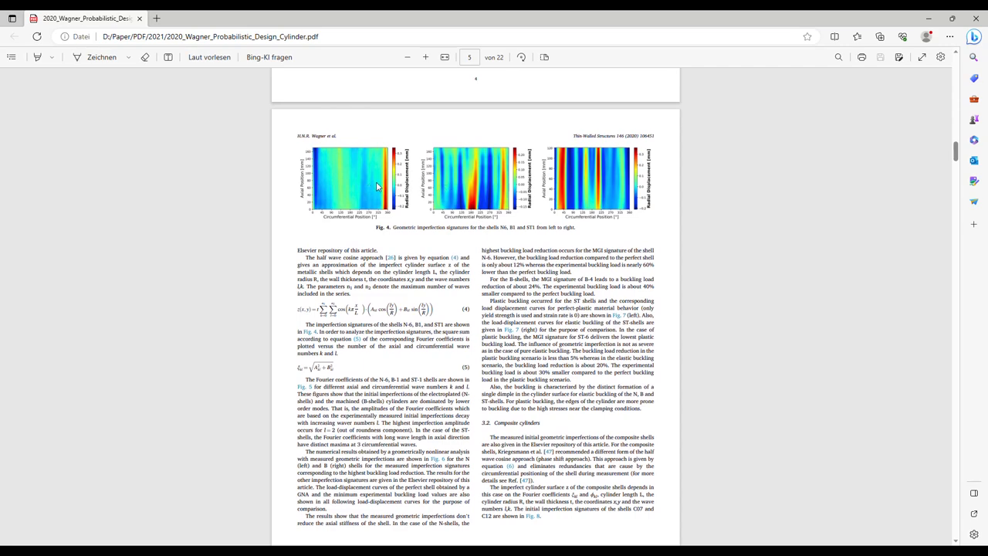
Scroll the paper from page 5 to the Fig. 8 imperfection signatures for C07 and C12.
{"action": "scroll", "scroll_direction": "down", "scroll_amount": 3}
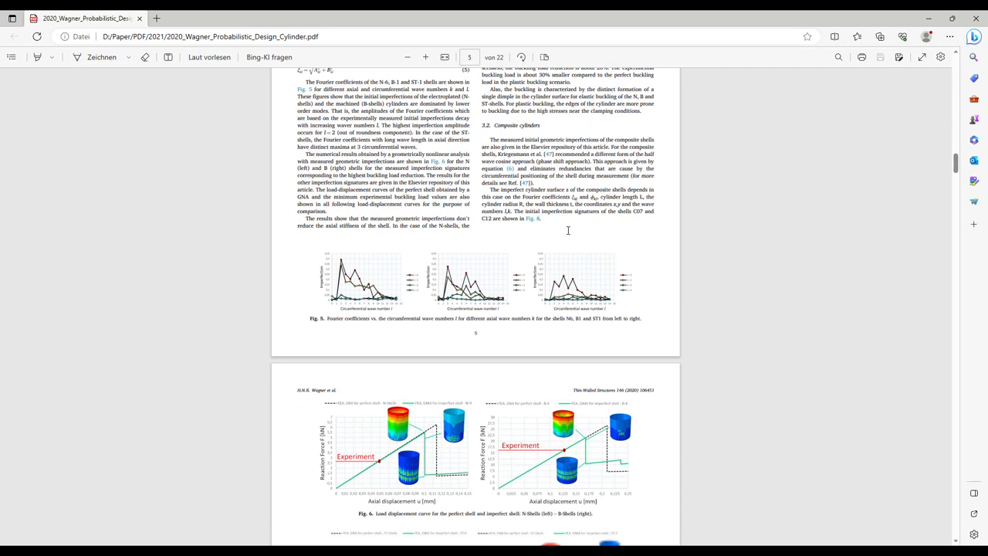
{"action": "scroll", "scroll_direction": "down", "scroll_amount": 3}
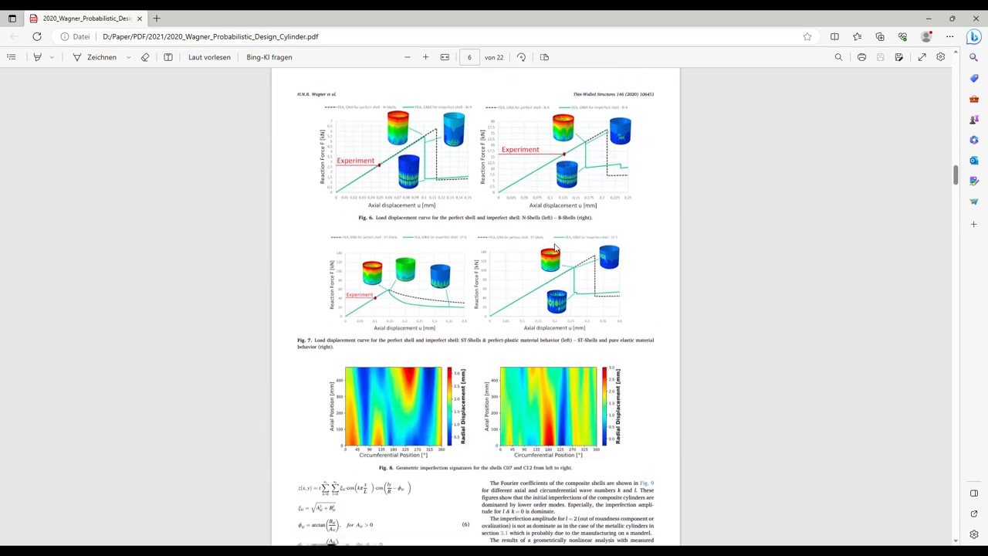
{"action": "scroll", "scroll_direction": "down", "scroll_amount": 3}
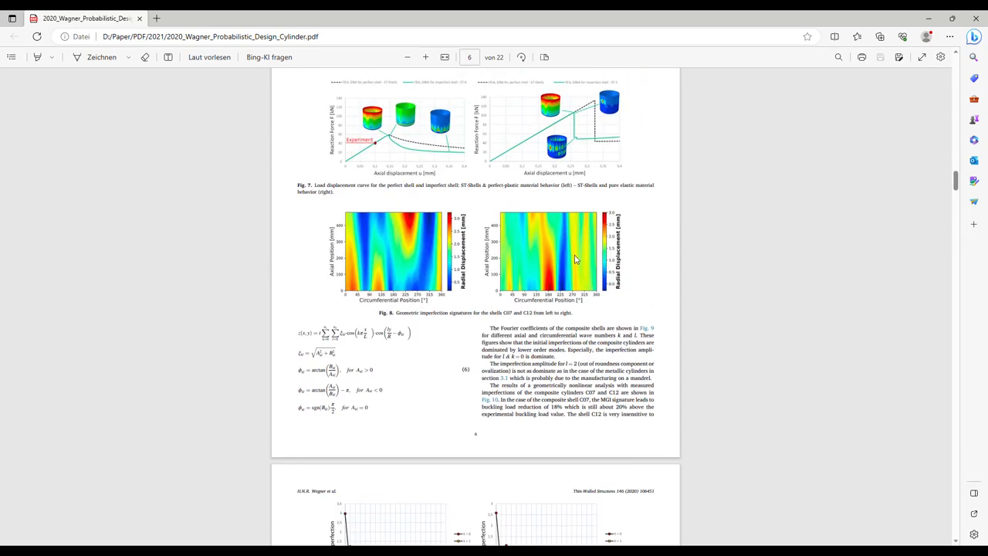
{"action": "mouse_move", "coordinate": [403, 247]}
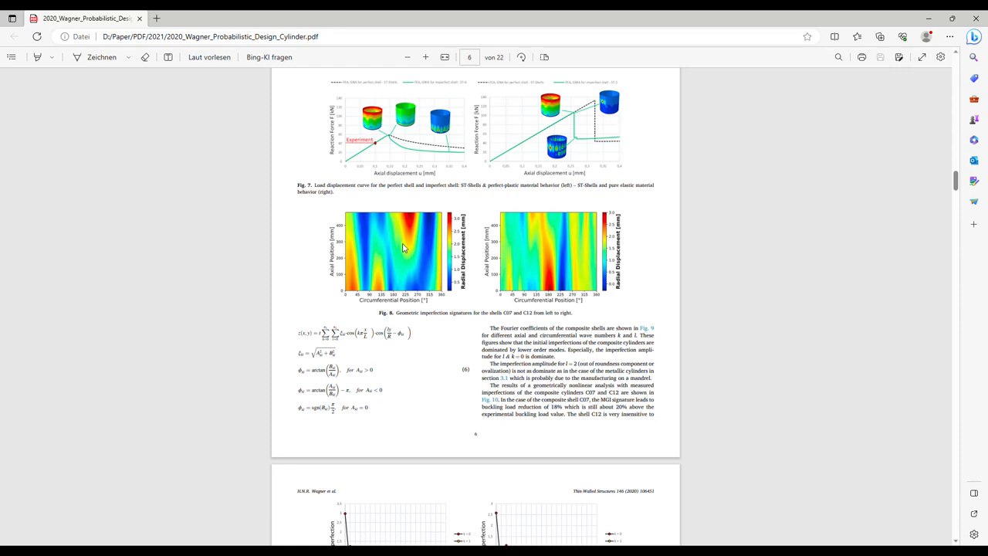
{"action": "mouse_move", "coordinate": [554, 256]}
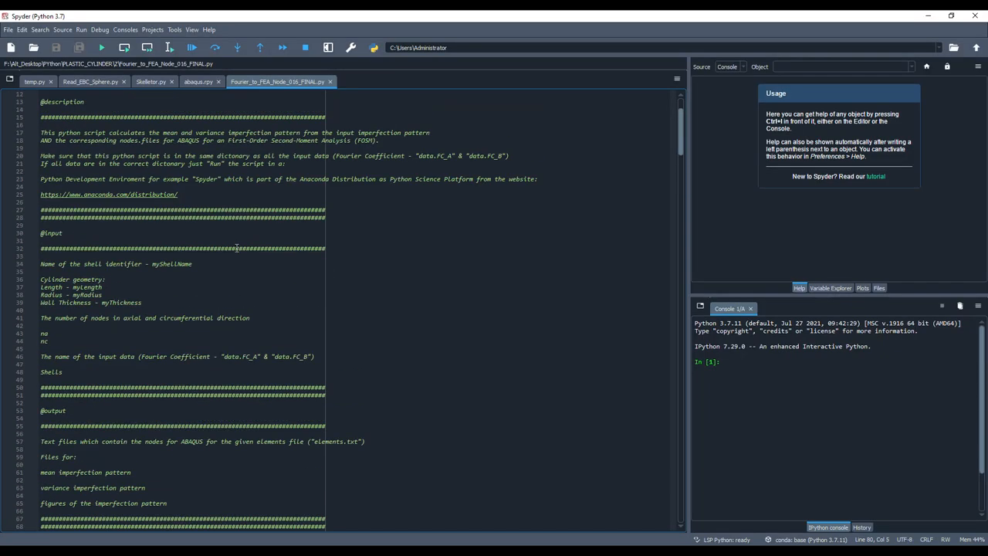
Scroll Fourier_to_FEA_Node_016_FINAL.py to the radius, thickness, length and Shells list set to Z09.
{"action": "scroll", "scroll_direction": "down", "scroll_amount": 3}
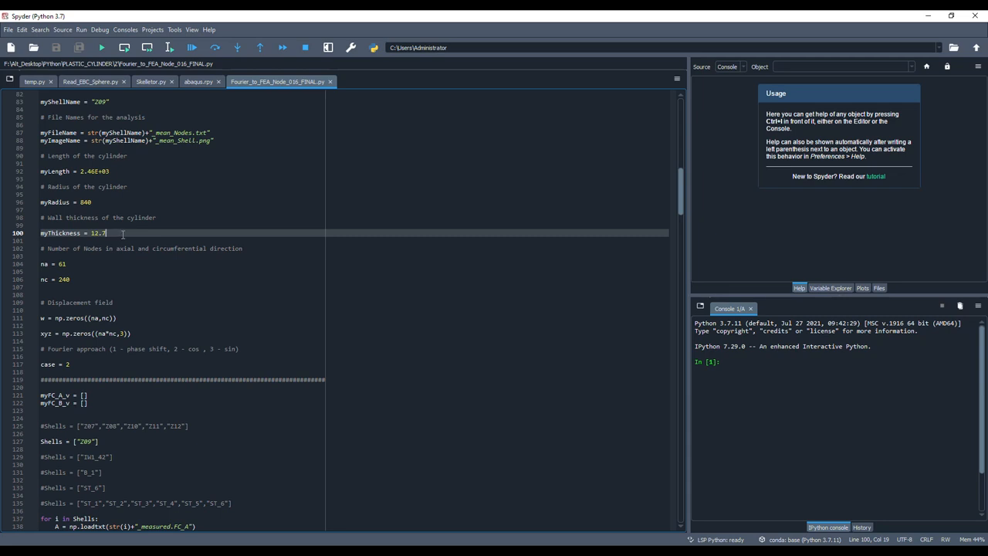
{"action": "scroll", "scroll_direction": "down", "scroll_amount": 3}
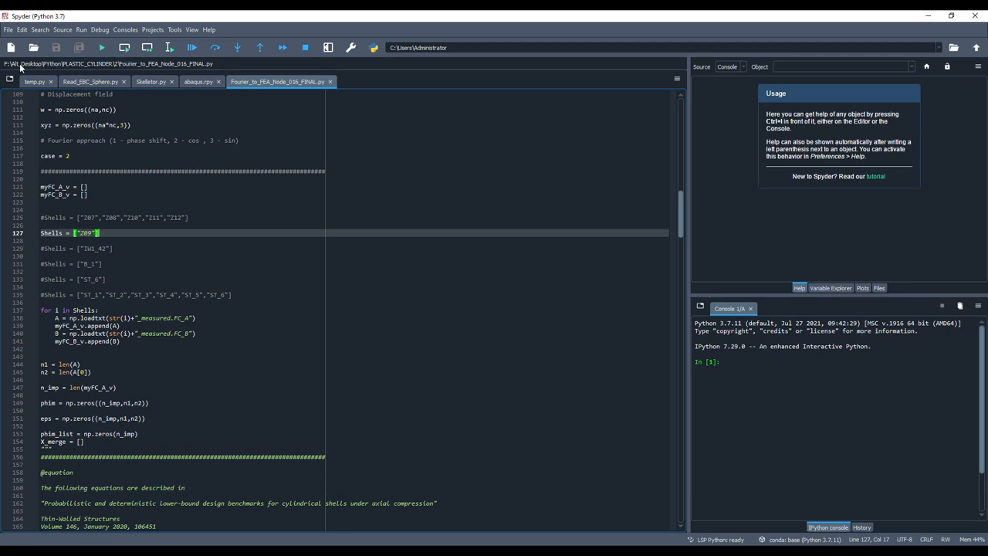
{"action": "mouse_move", "coordinate": [77, 74]}
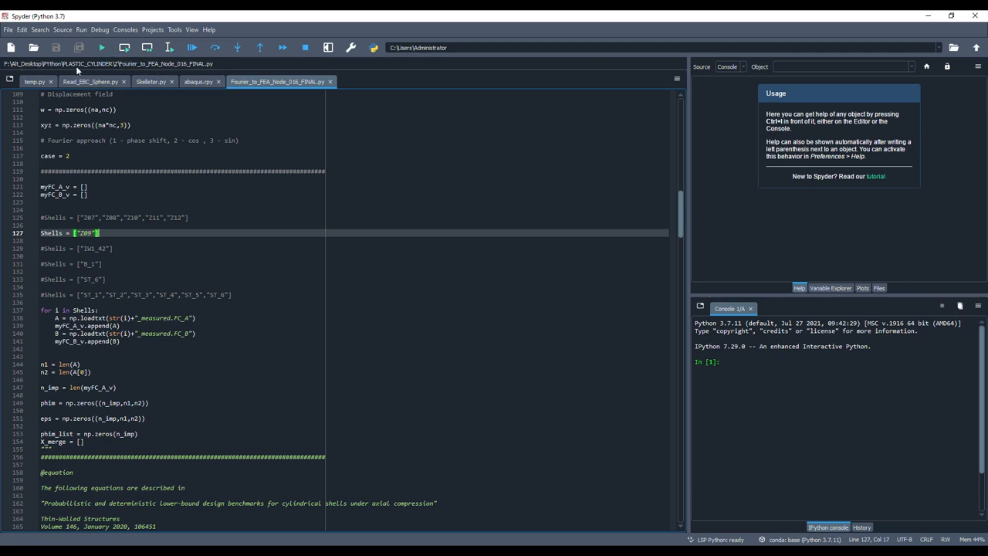
{"action": "mouse_move", "coordinate": [21, 80]}
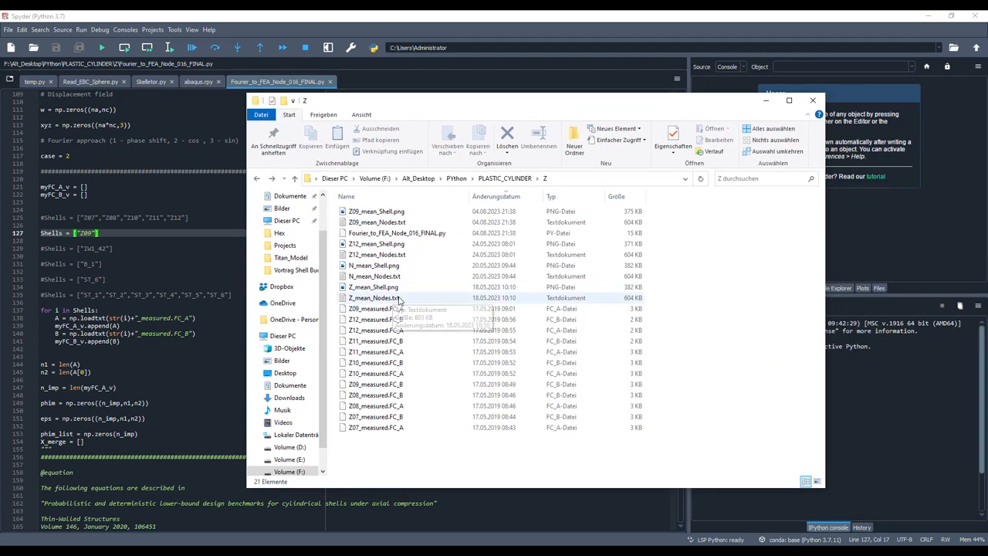
{"action": "mouse_move", "coordinate": [416, 237]}
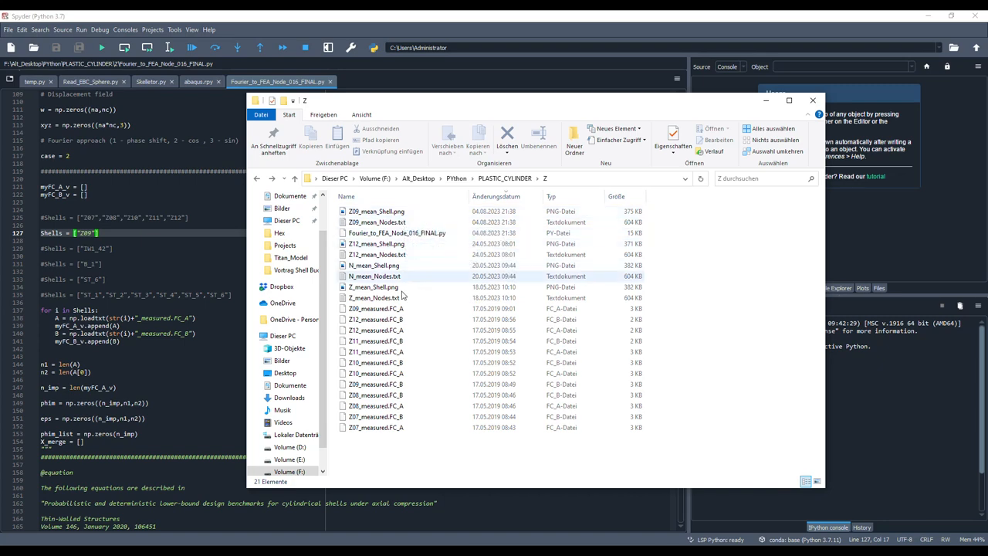
Select Z09_mean_Nodes.txt in the PLASTIC_CYLINDER Z folder.
{"action": "left_click", "coordinate": [376, 319]}
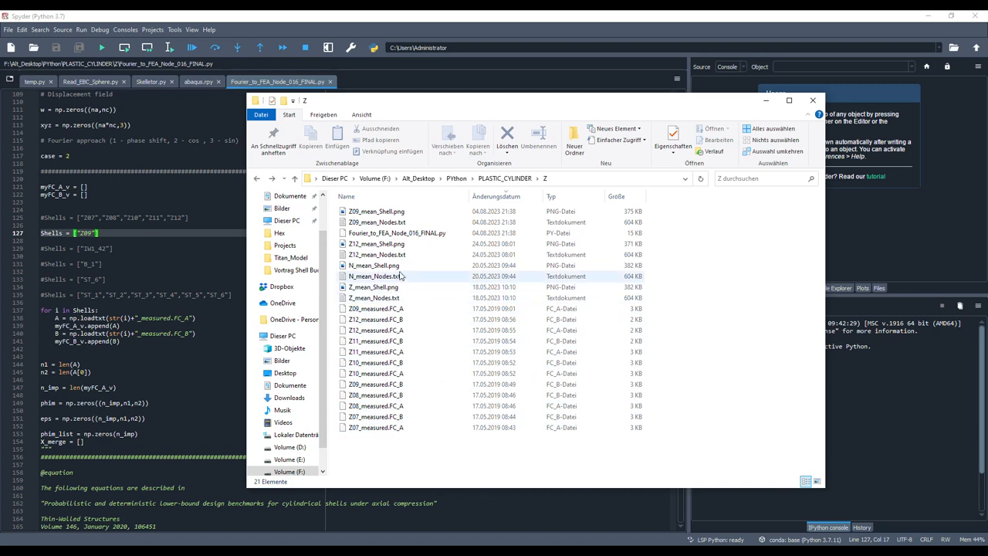
{"action": "left_click", "coordinate": [377, 221]}
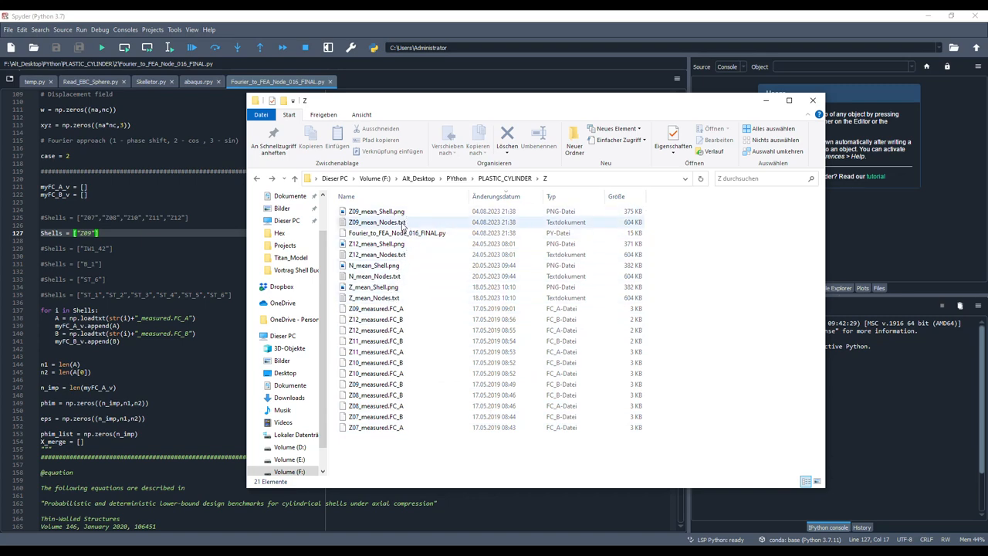
{"action": "left_click", "coordinate": [373, 223]}
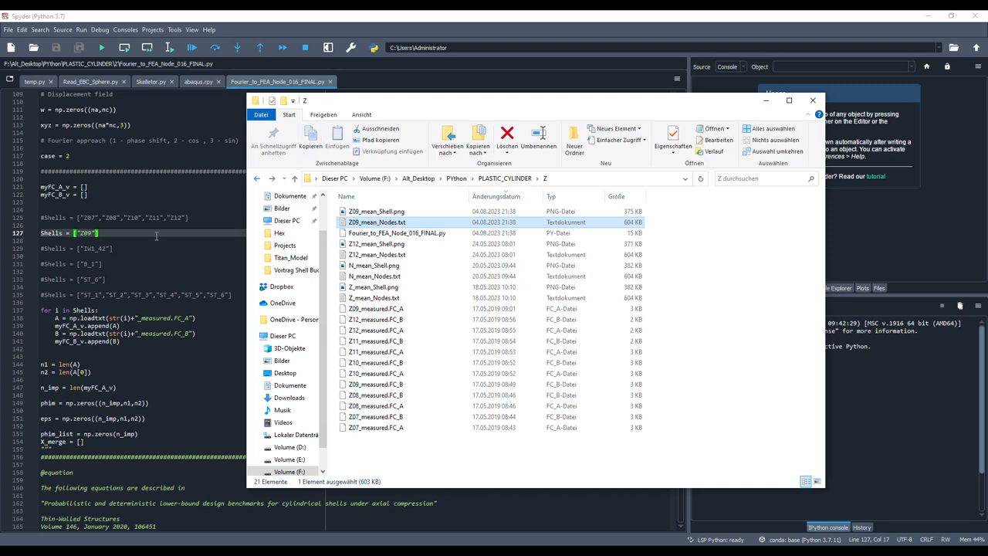
{"action": "mouse_move", "coordinate": [206, 235]}
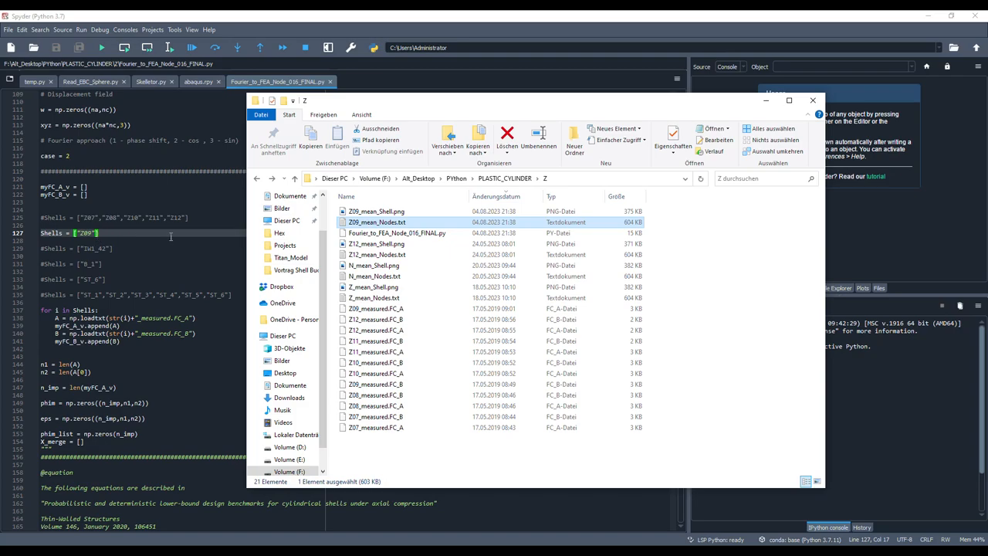
View and close the Z09_mean_Shell.png displacement plot, then reselect Z09_mean_Nodes.txt.
{"action": "left_click", "coordinate": [373, 211]}
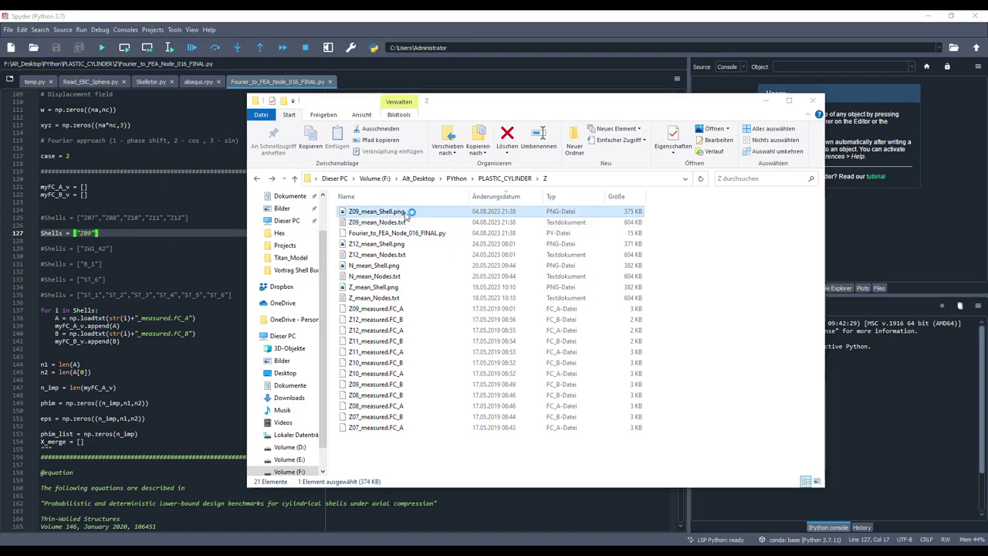
{"action": "double_click", "coordinate": [373, 211]}
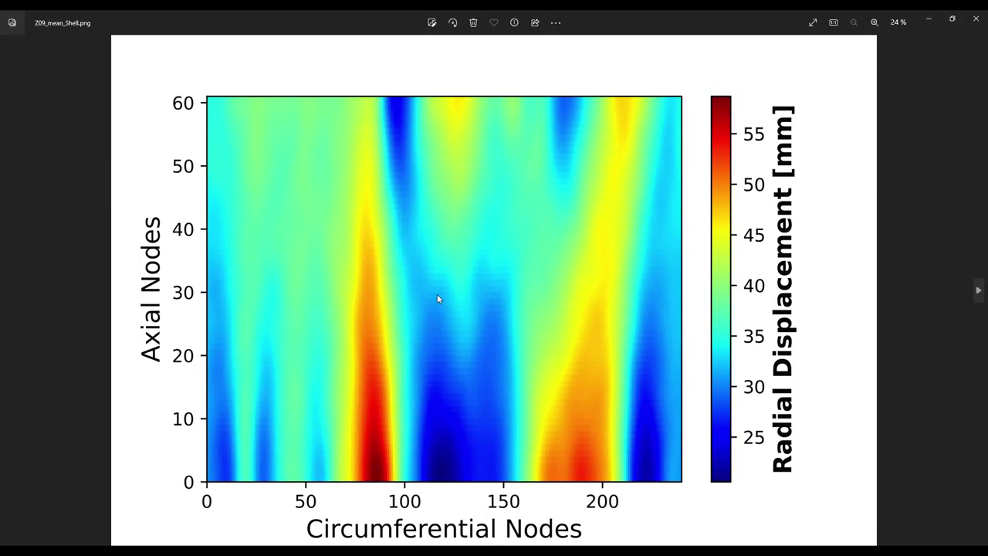
{"action": "mouse_move", "coordinate": [975, 19]}
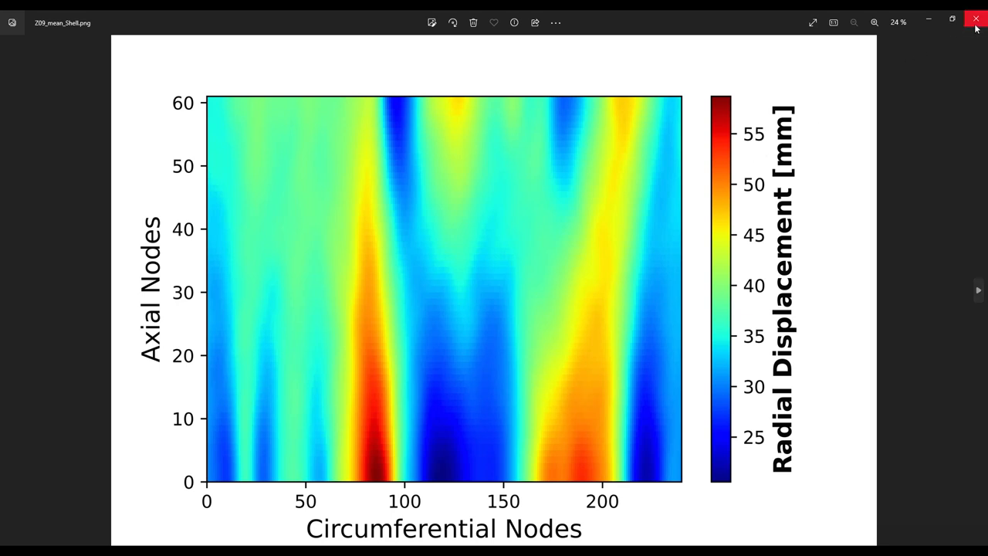
{"action": "left_click", "coordinate": [973, 19]}
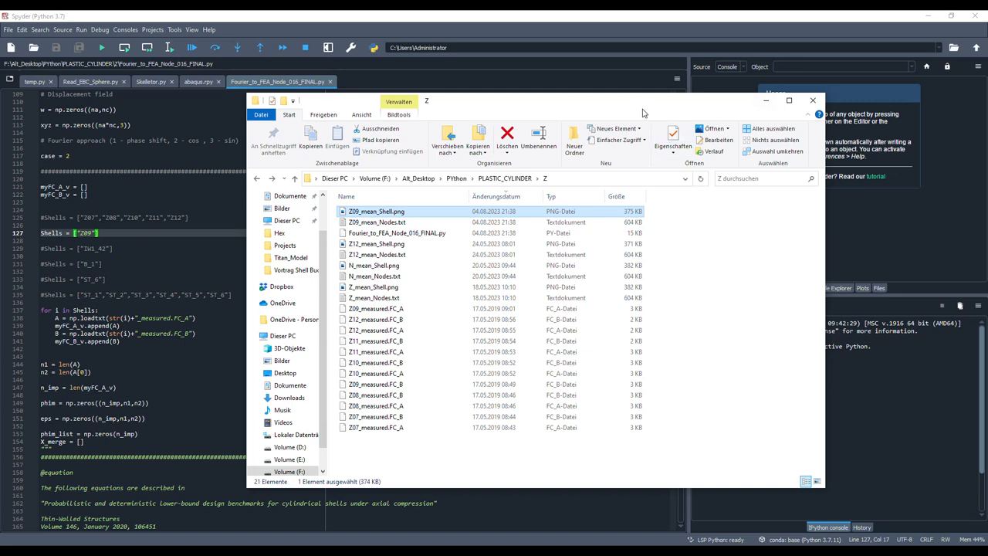
{"action": "left_click", "coordinate": [375, 222]}
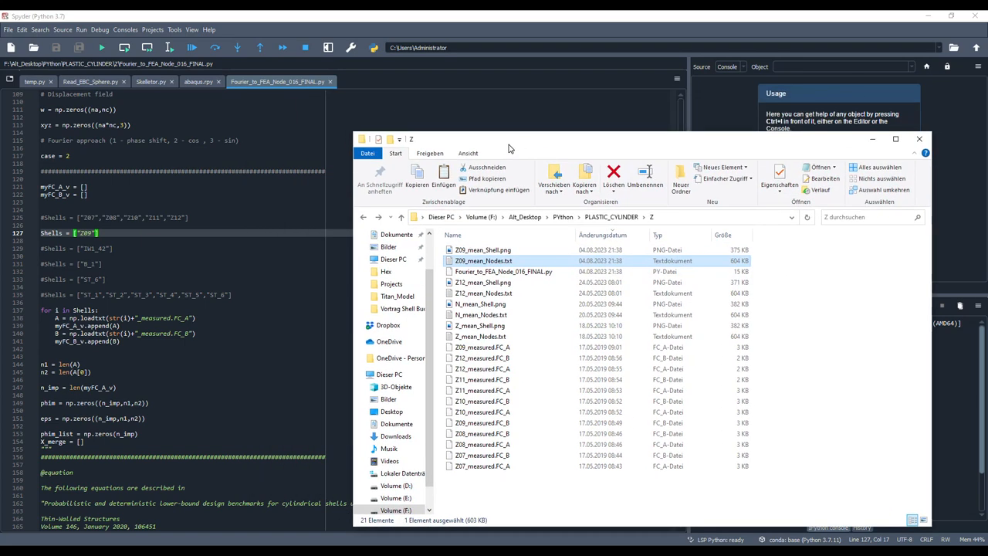
{"action": "left_click", "coordinate": [919, 140]}
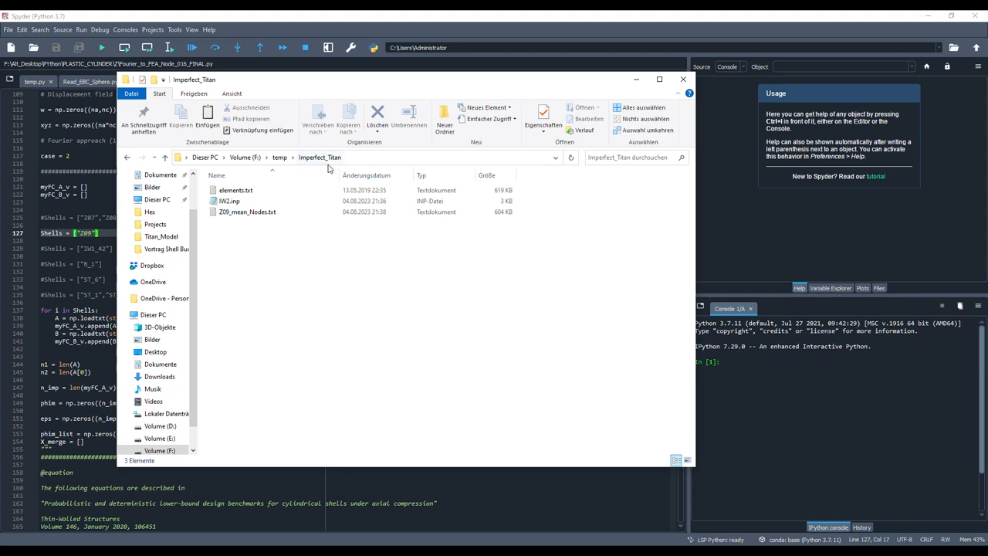
Open IW2.inp from F:\temp\Imperfect_Titan and highlight its Z09_mean_Nodes.txt reference.
{"action": "left_click", "coordinate": [236, 190]}
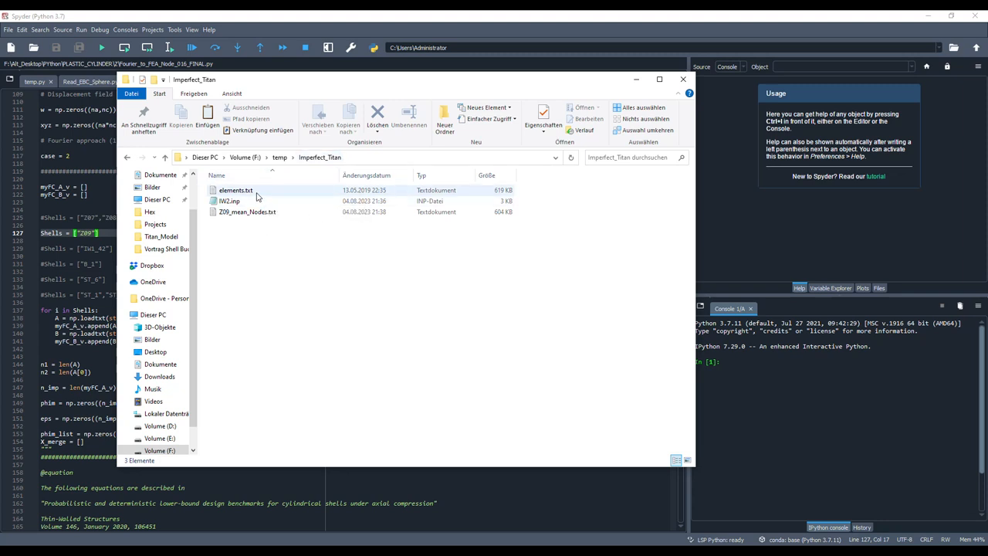
{"action": "left_click", "coordinate": [229, 201]}
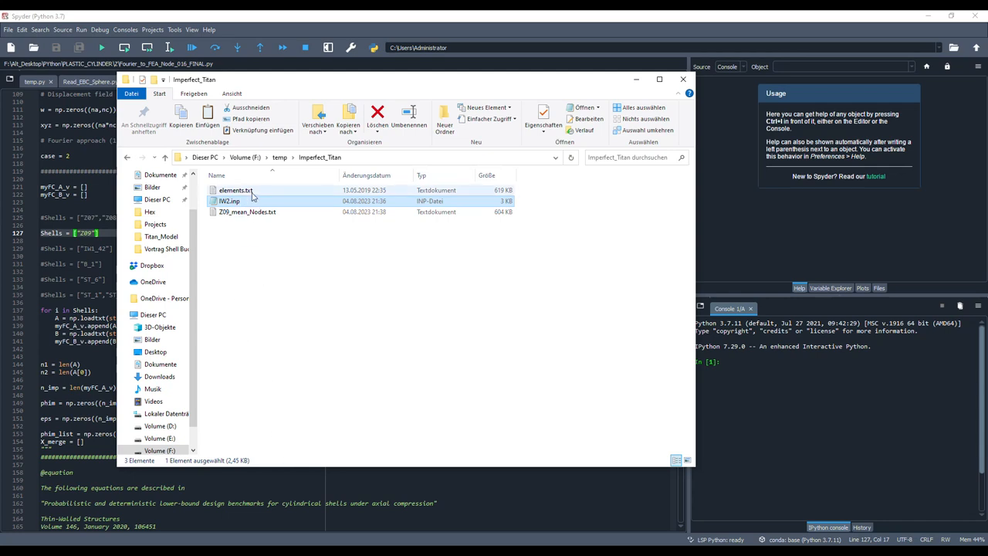
{"action": "double_click", "coordinate": [229, 201]}
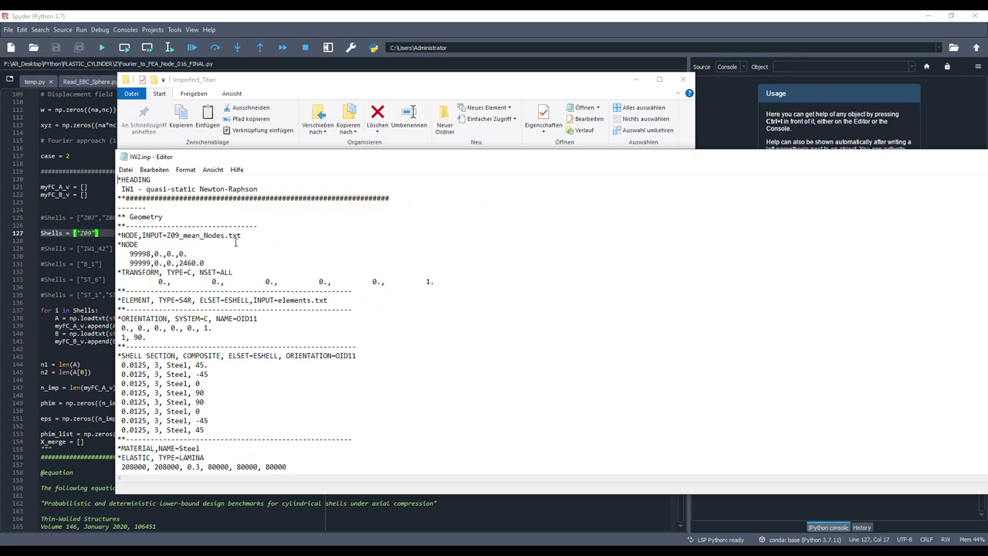
{"action": "double_click", "coordinate": [202, 235]}
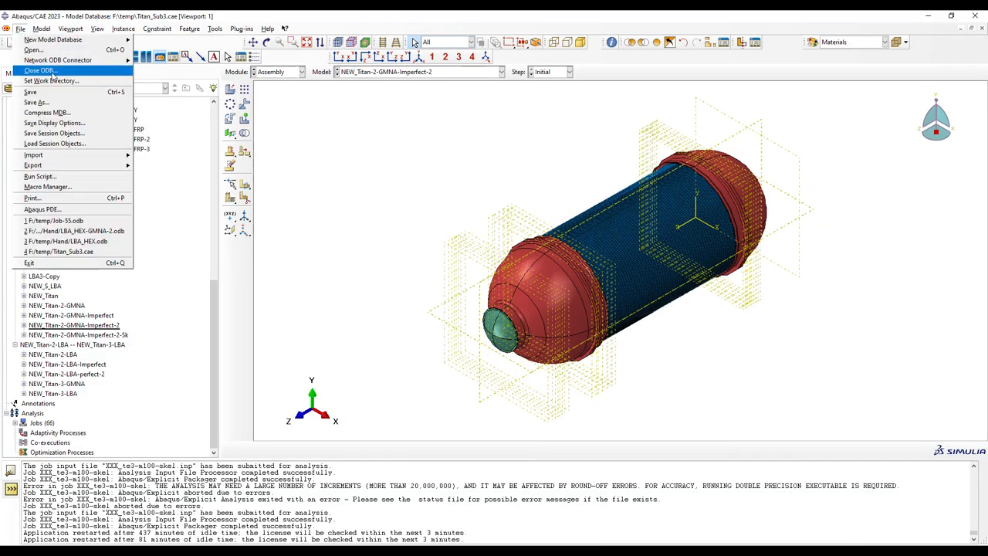
{"action": "mouse_move", "coordinate": [33, 155]}
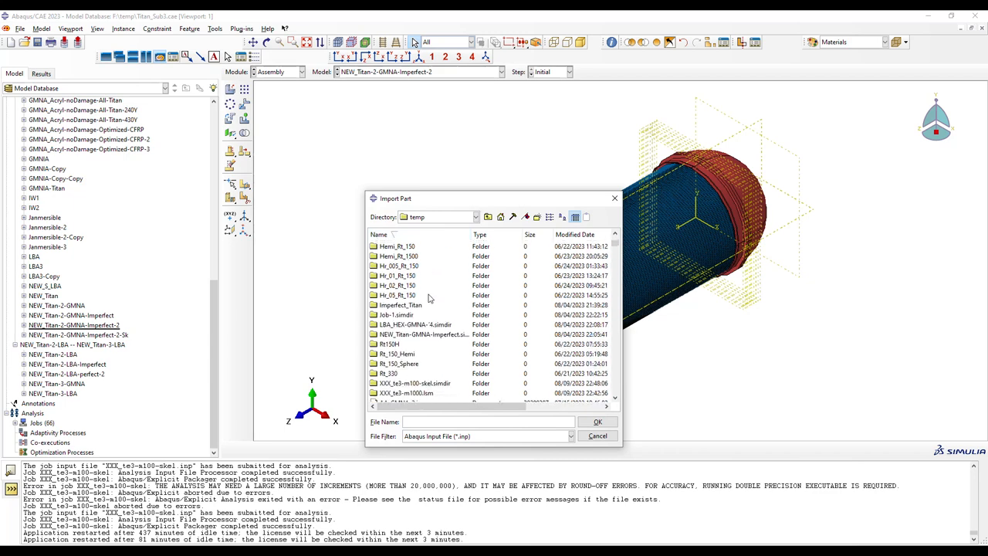
Import IW2.inp as model IW2, then make NEW_Titan-2-GMNA-Imperfect-2 current again.
{"action": "double_click", "coordinate": [407, 304]}
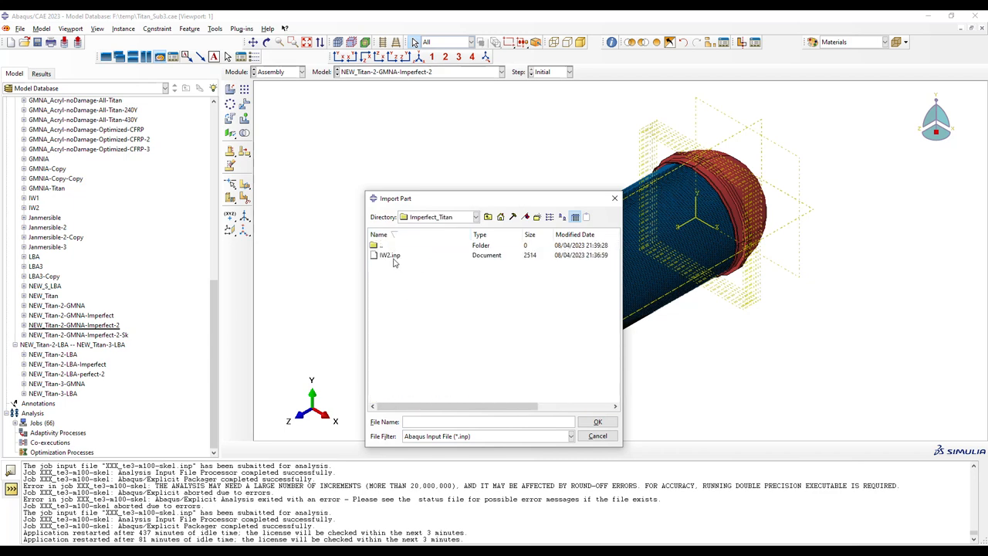
{"action": "left_click", "coordinate": [388, 255]}
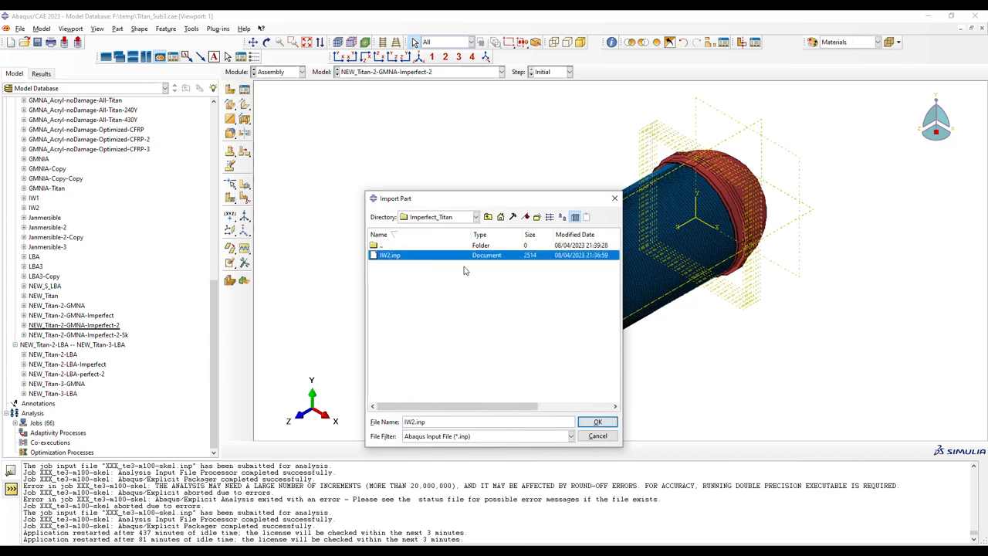
{"action": "left_click", "coordinate": [597, 421]}
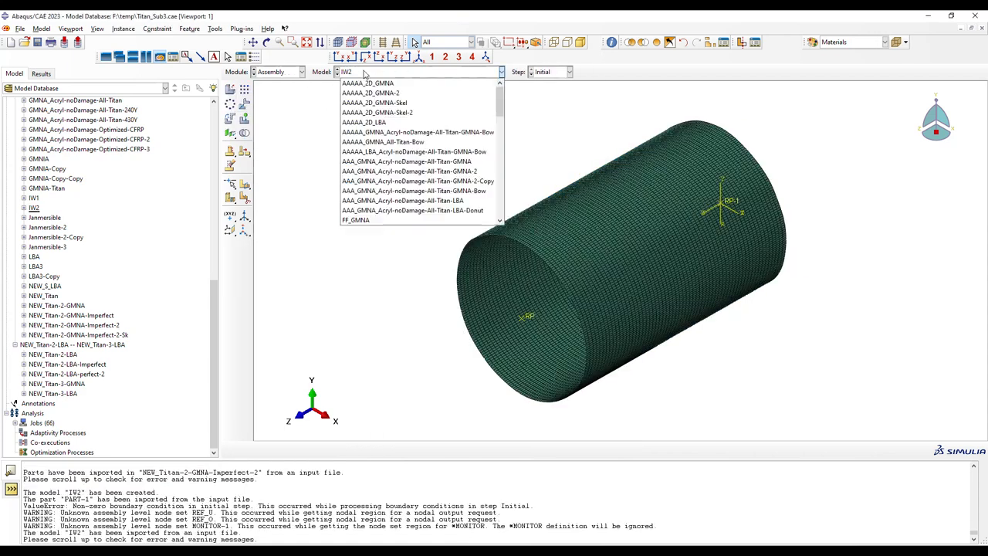
{"action": "scroll", "scroll_direction": "down", "scroll_amount": 3}
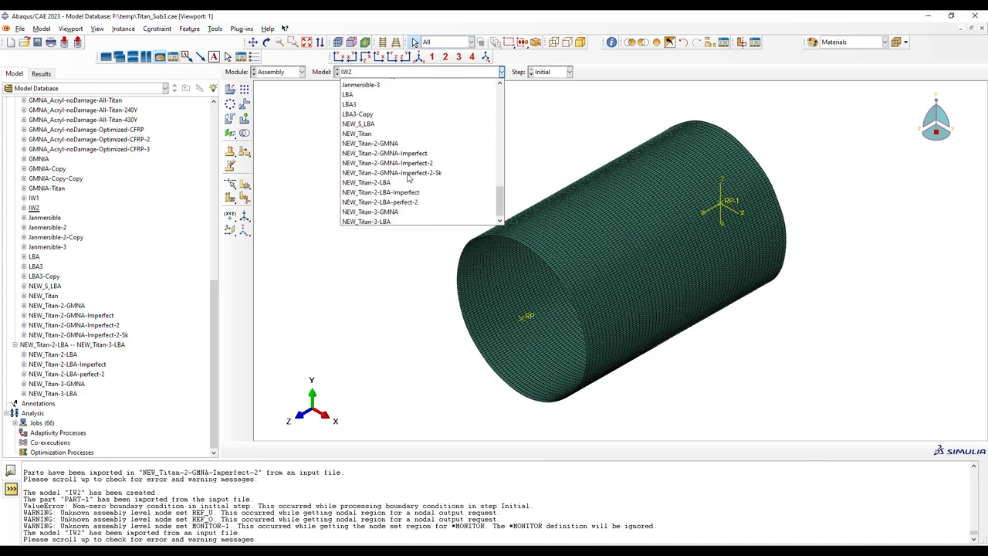
{"action": "left_click", "coordinate": [388, 163]}
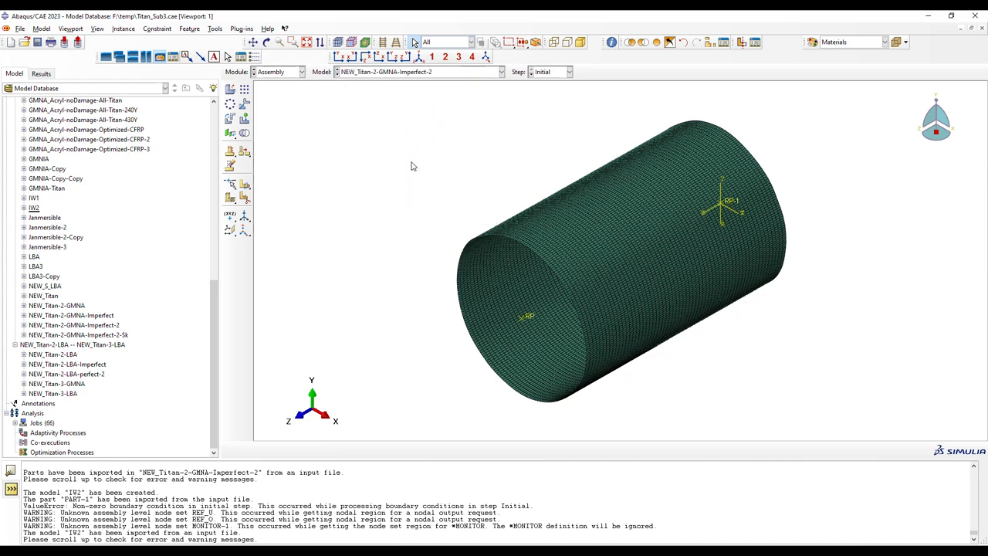
Switch to the Interaction module and list the constraints in the Constraint Manager.
{"action": "left_click", "coordinate": [302, 72]}
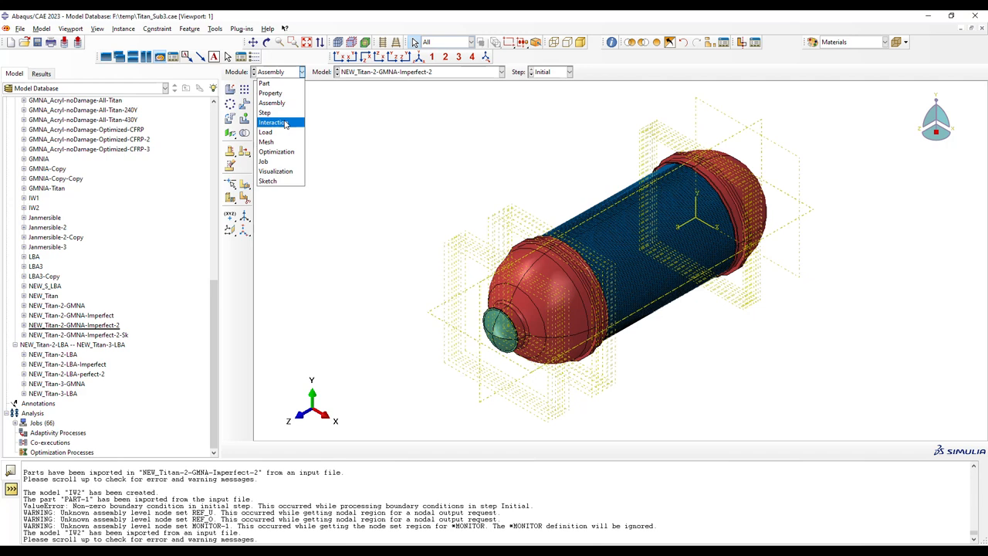
{"action": "left_click", "coordinate": [273, 122]}
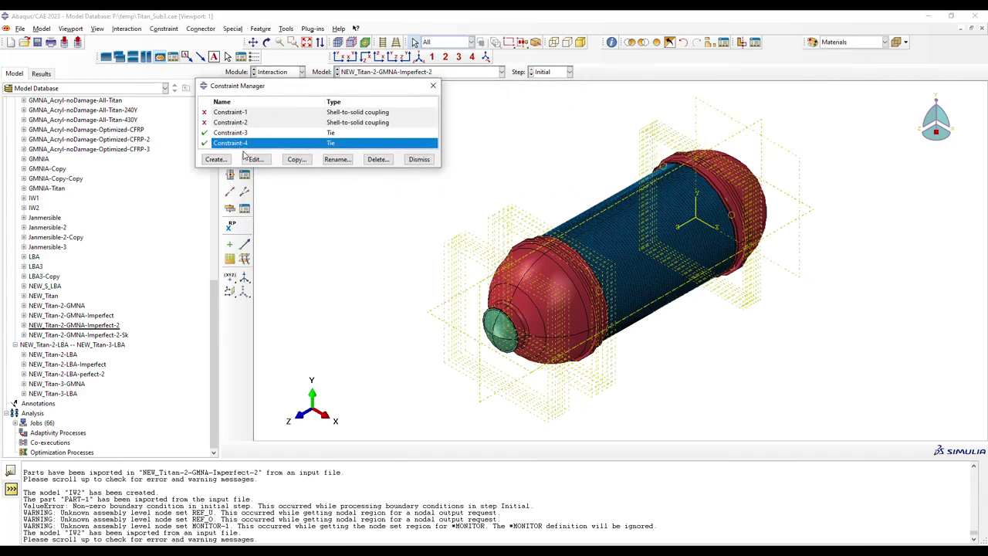
{"action": "left_click", "coordinate": [255, 159]}
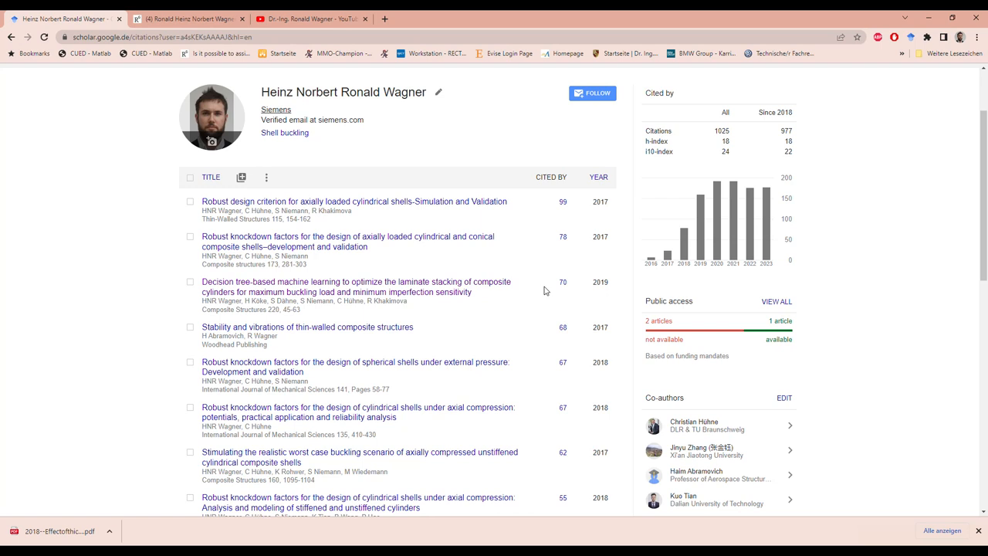
{"action": "mouse_move", "coordinate": [528, 315]}
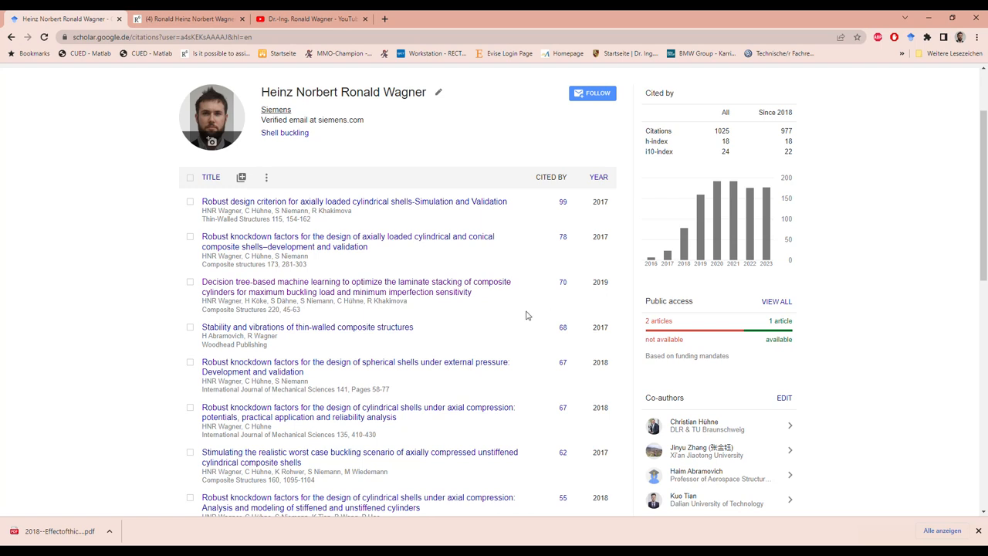
{"action": "mouse_move", "coordinate": [458, 151]}
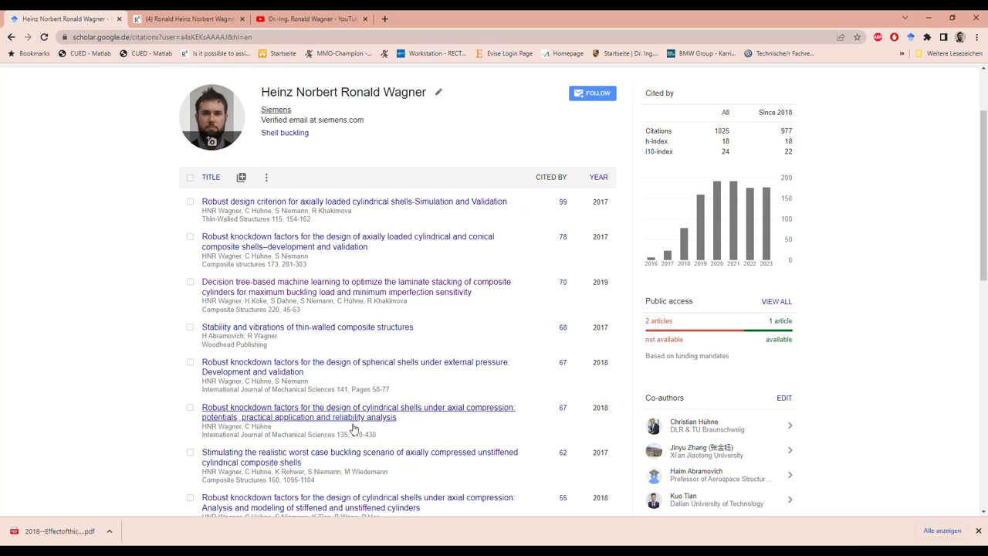
{"action": "scroll", "scroll_direction": "down", "scroll_amount": 3}
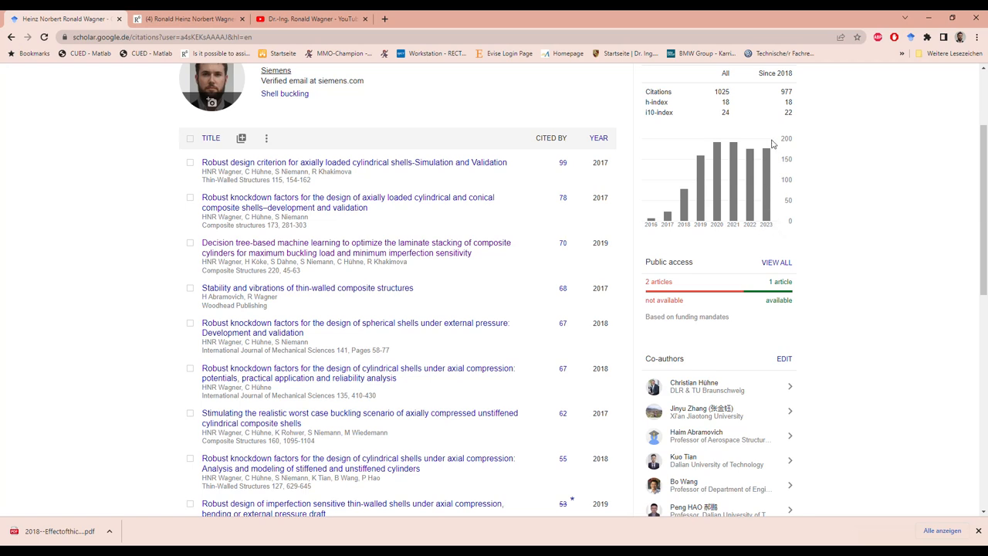
{"action": "mouse_move", "coordinate": [797, 180]}
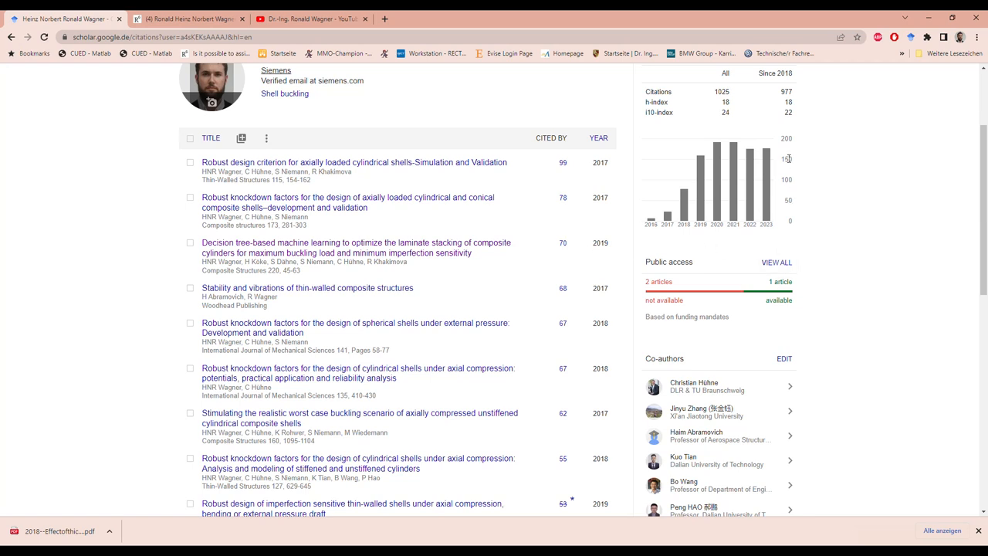
{"action": "mouse_move", "coordinate": [562, 249]}
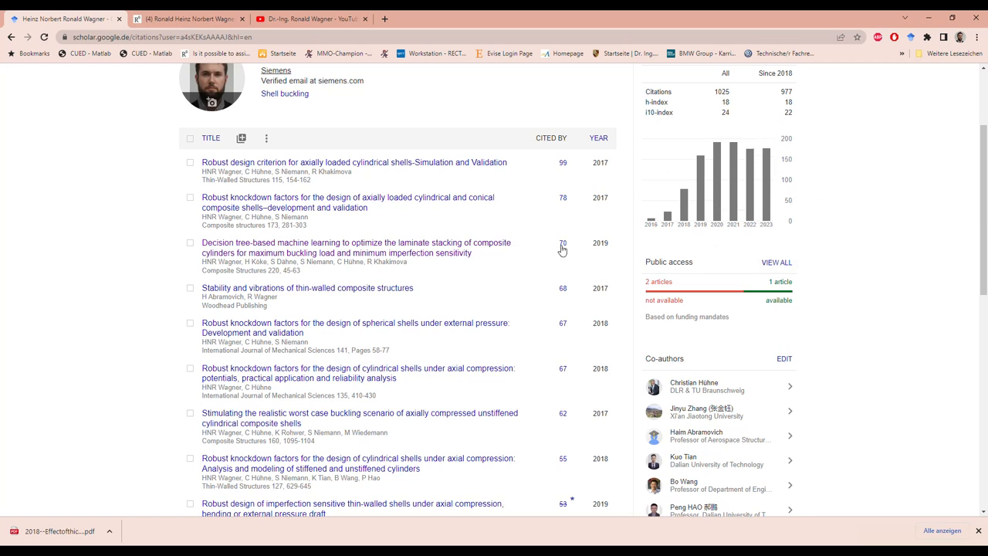
{"action": "mouse_move", "coordinate": [478, 306]}
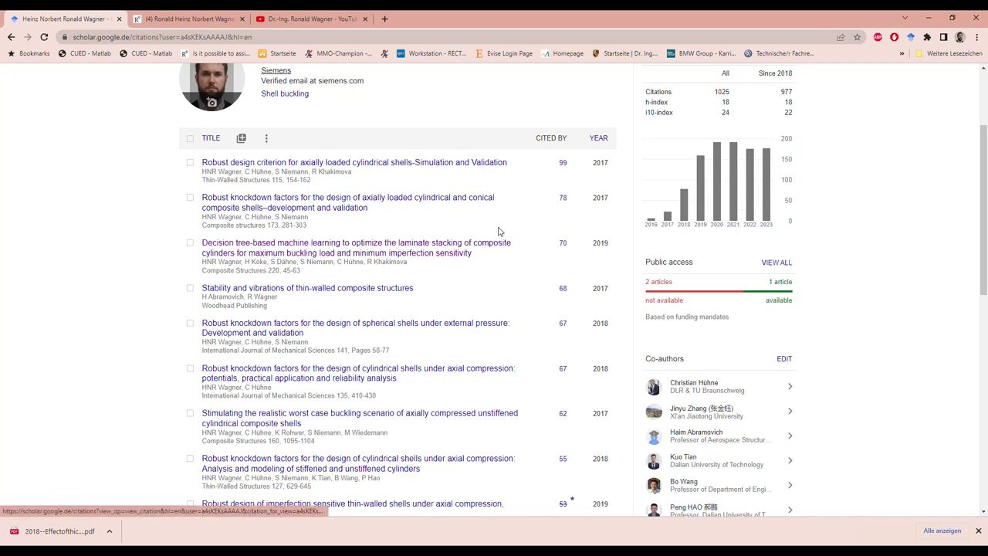
{"action": "mouse_move", "coordinate": [424, 242]}
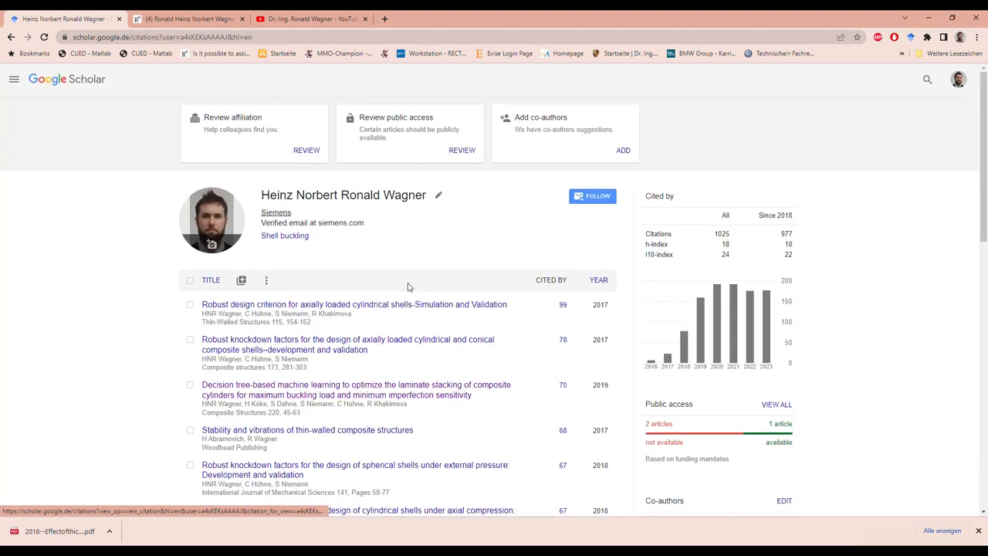
On the ResearchGate profile, open the thesis on robust design of buckling-critical shells.
{"action": "left_click", "coordinate": [189, 17]}
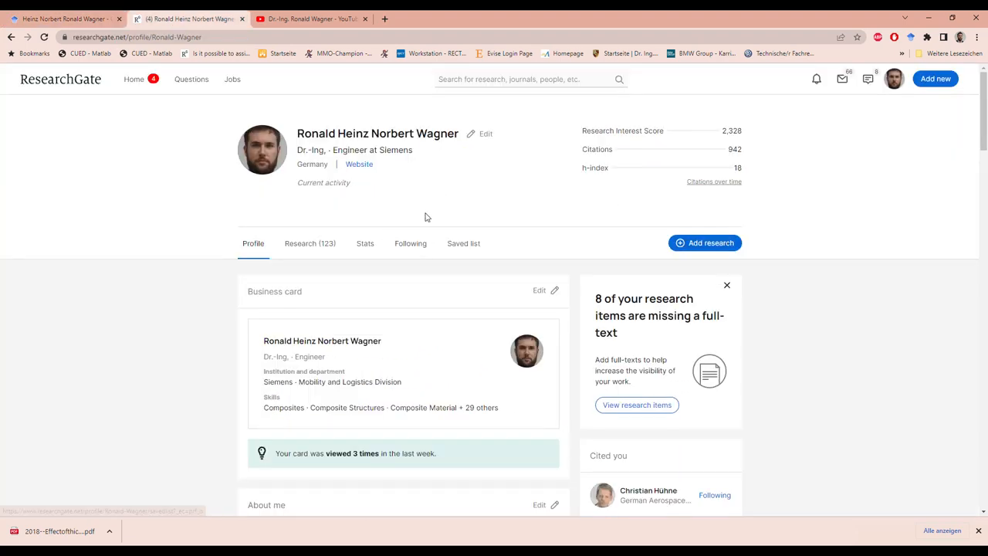
{"action": "scroll", "scroll_direction": "down", "scroll_amount": 3}
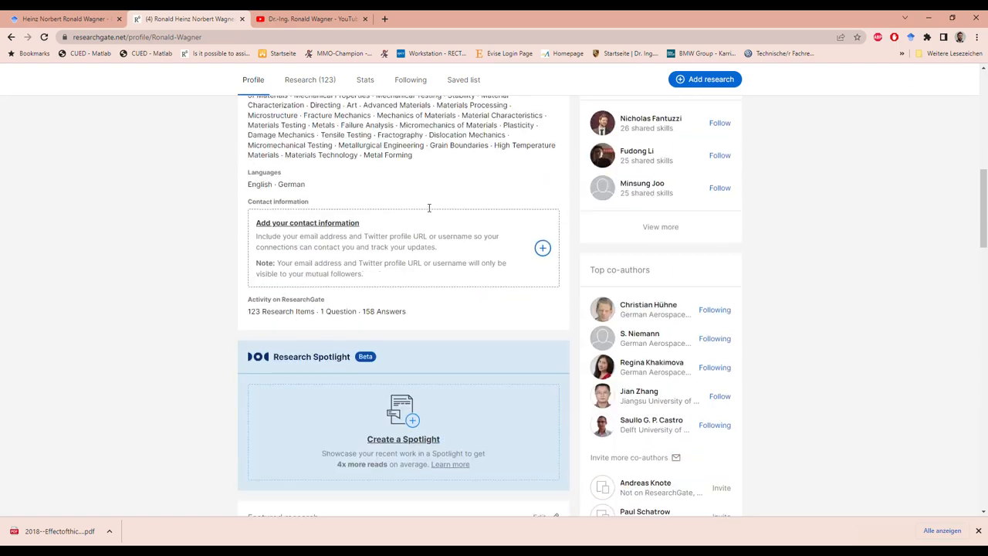
{"action": "scroll", "scroll_direction": "down", "scroll_amount": 3}
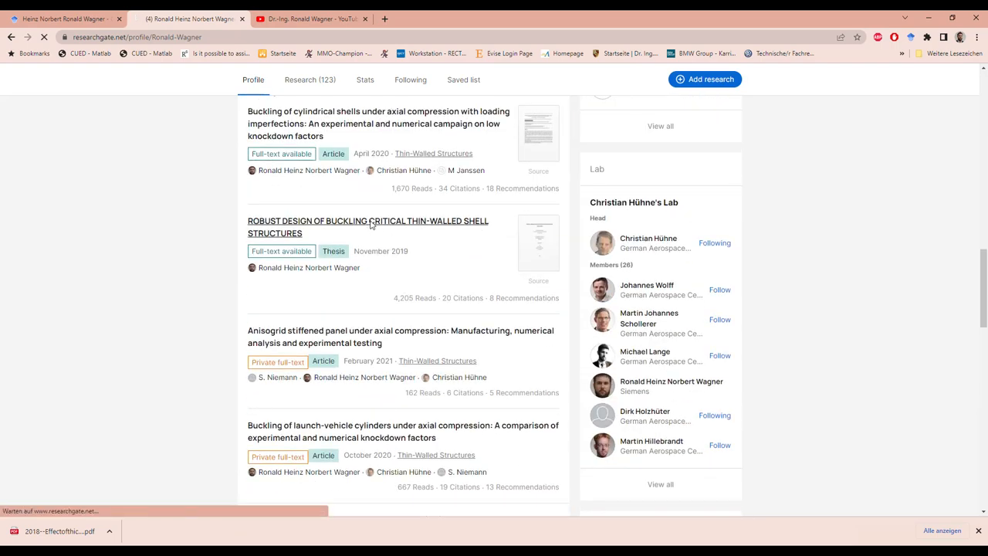
{"action": "left_click", "coordinate": [367, 227]}
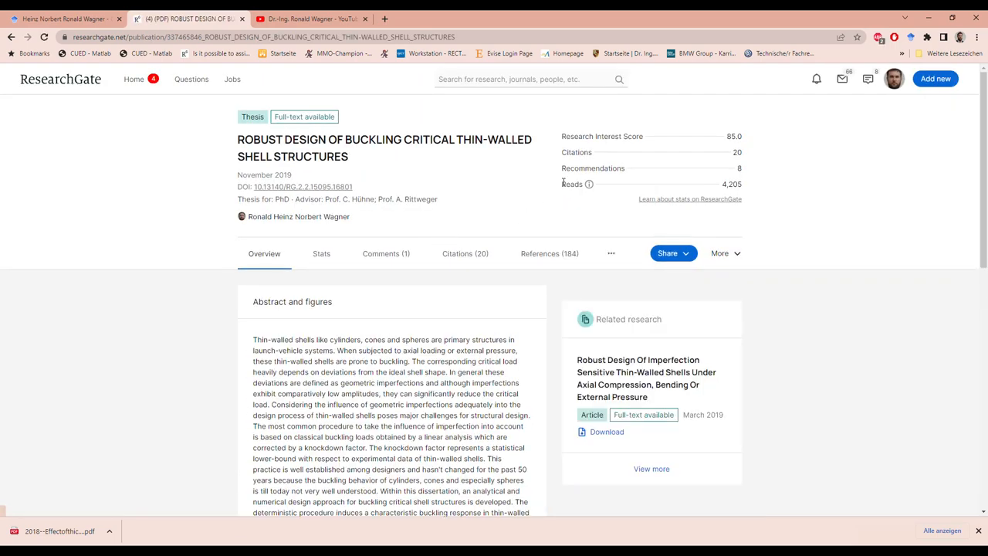
Highlight the thesis's 4,205 reads, scroll the page, then go to the YouTube channel.
{"action": "left_click_drag", "start_coordinate": [562, 183], "coordinate": [745, 184]}
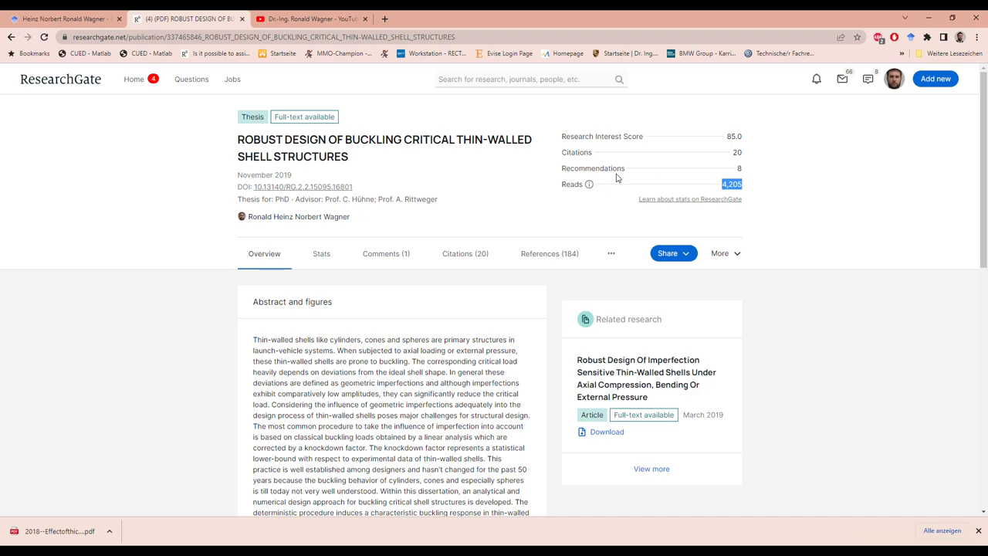
{"action": "scroll", "scroll_direction": "down", "scroll_amount": 3}
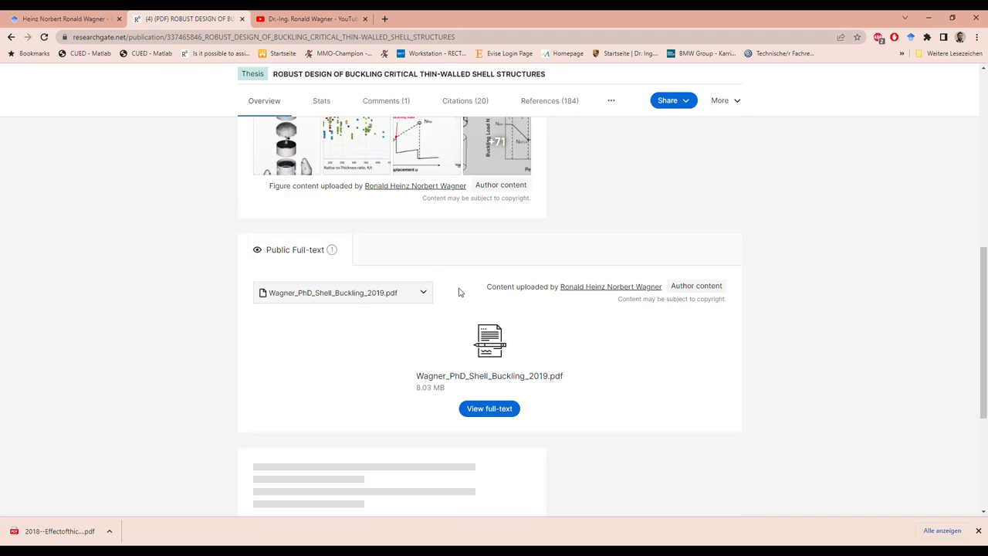
{"action": "scroll", "scroll_direction": "up", "scroll_amount": 3}
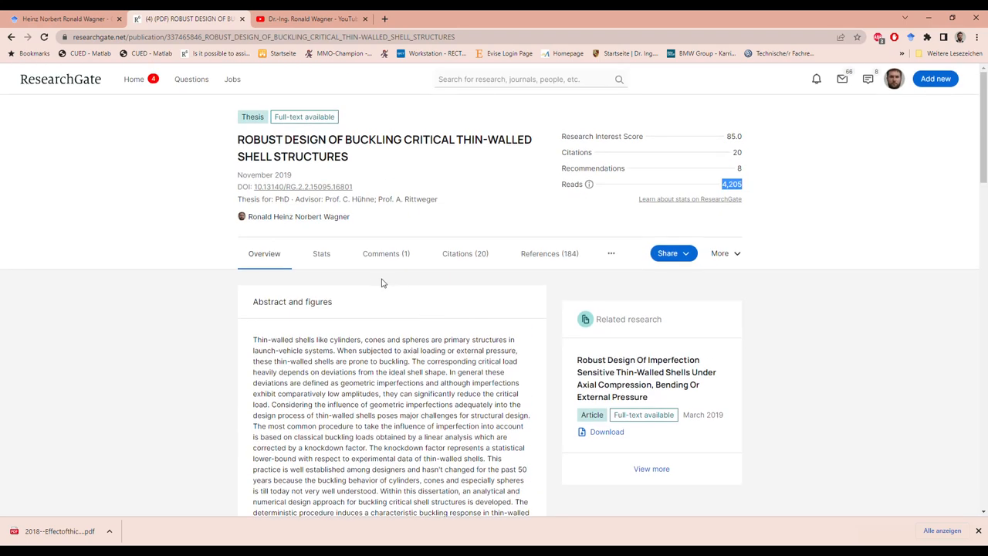
{"action": "mouse_move", "coordinate": [443, 192]}
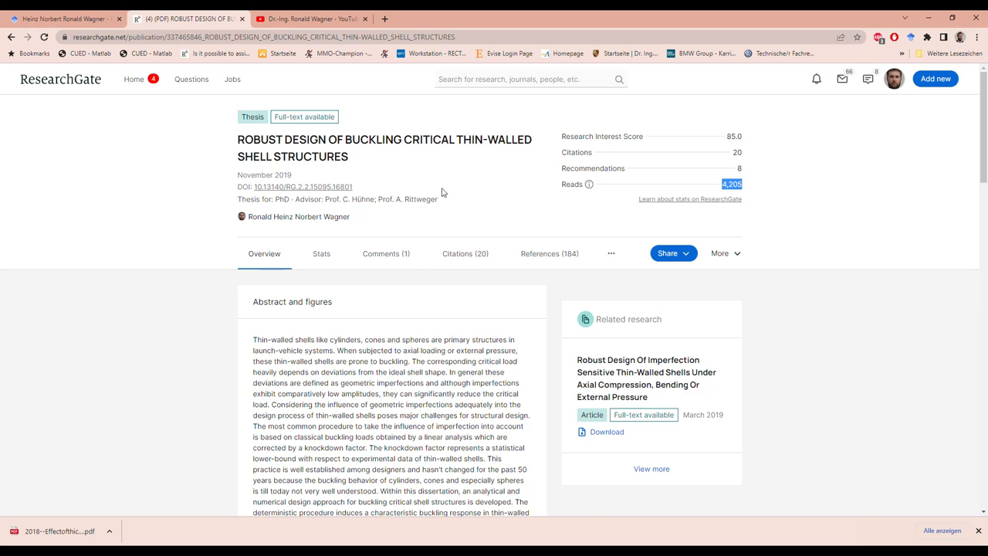
{"action": "left_click", "coordinate": [340, 15]}
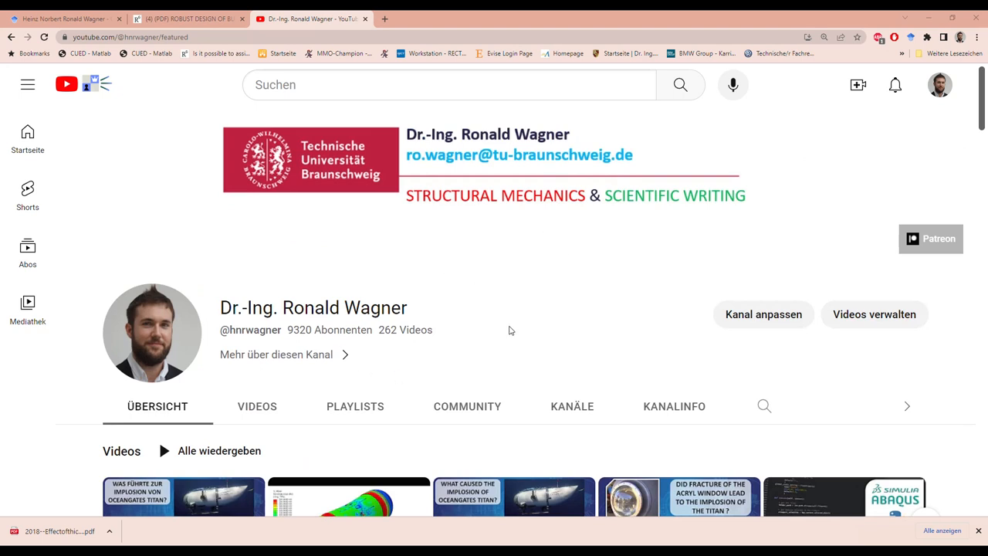
{"action": "mouse_move", "coordinate": [474, 336]}
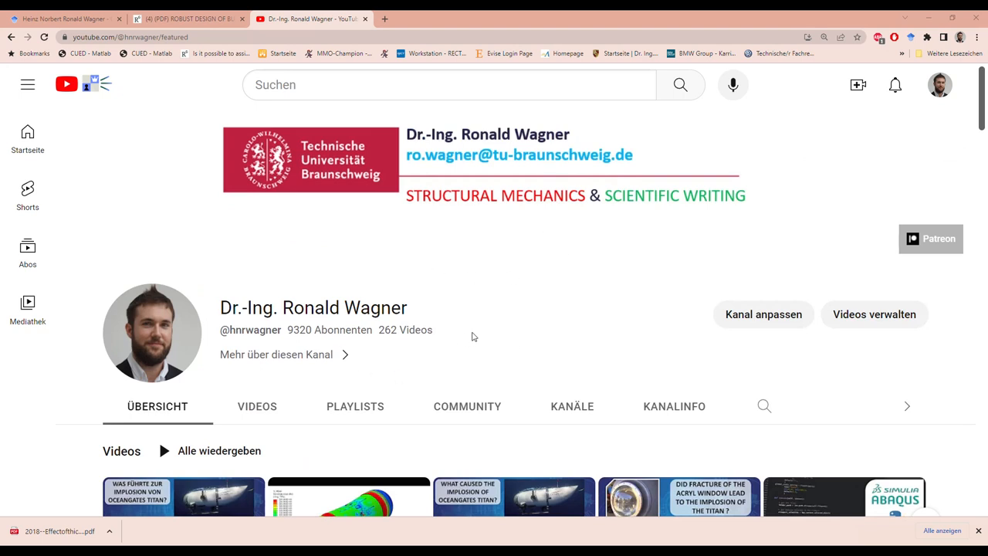
{"action": "mouse_move", "coordinate": [393, 335]}
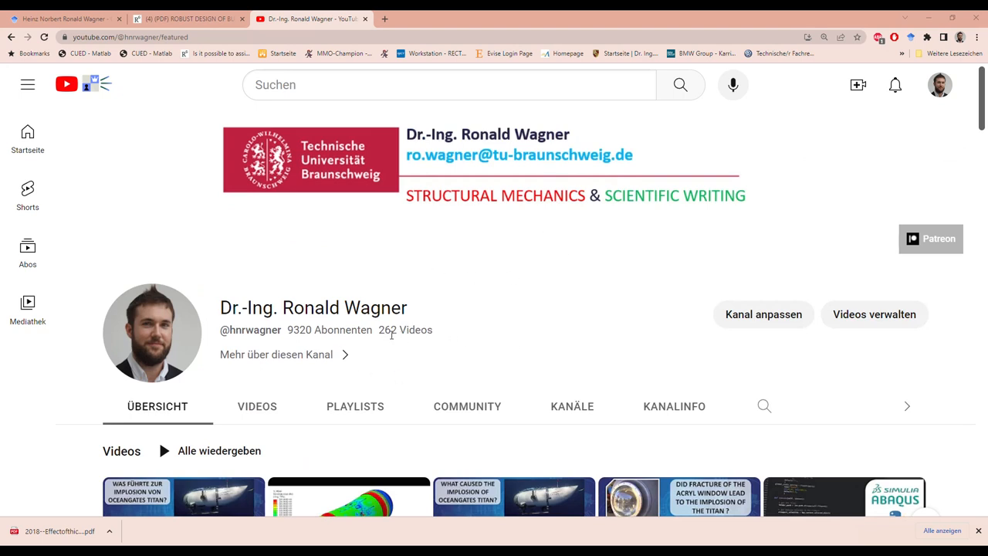
{"action": "mouse_move", "coordinate": [421, 342]}
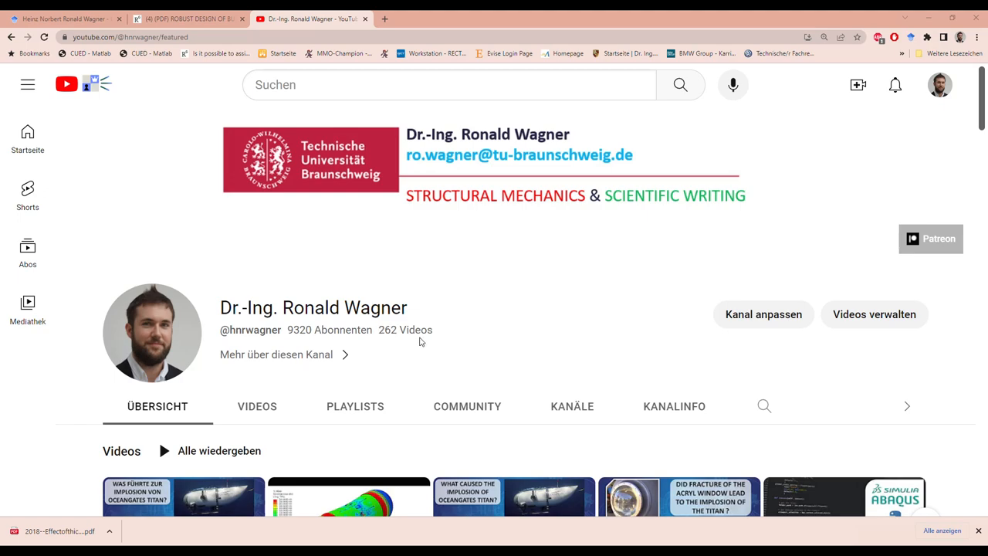
Browse the channel's ABAQUS tutorial playlists, then follow the link to the author's GitHub profile.
{"action": "scroll", "scroll_direction": "down", "scroll_amount": 3}
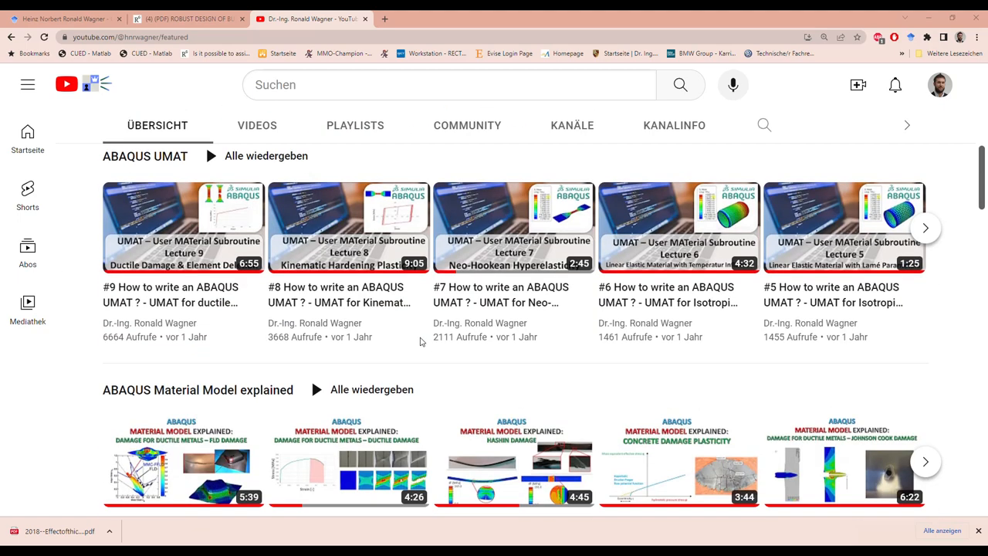
{"action": "scroll", "scroll_direction": "down", "scroll_amount": 3}
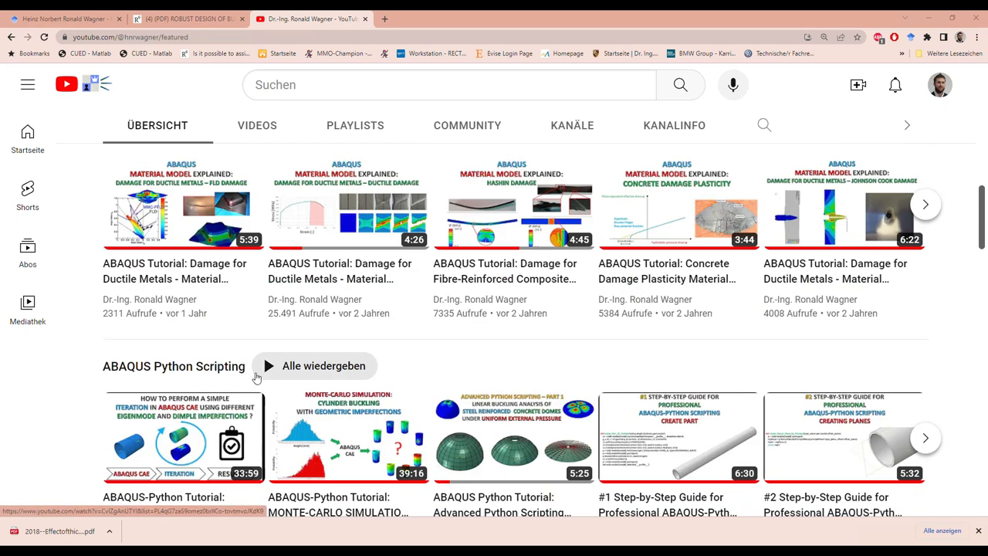
{"action": "scroll", "scroll_direction": "down", "scroll_amount": 3}
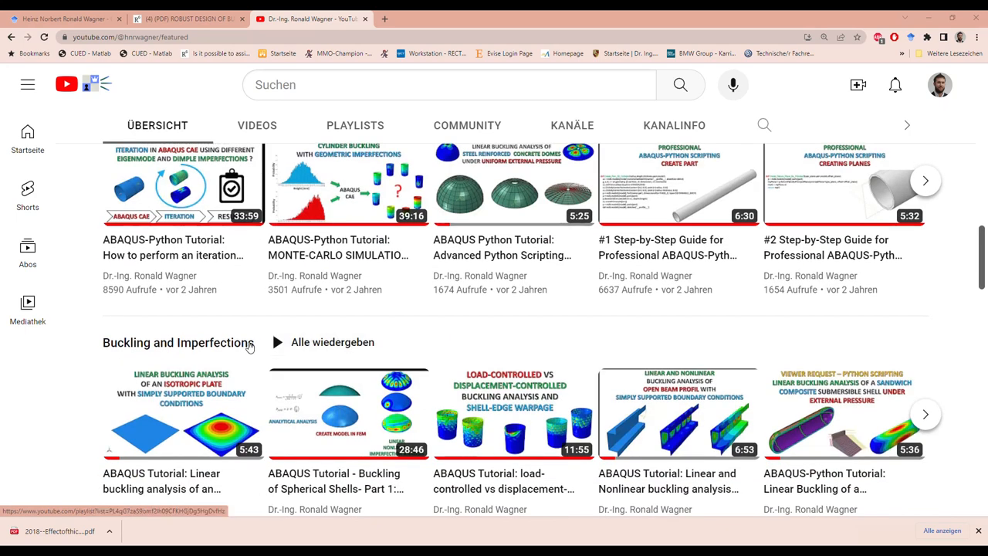
{"action": "scroll", "scroll_direction": "down", "scroll_amount": 3}
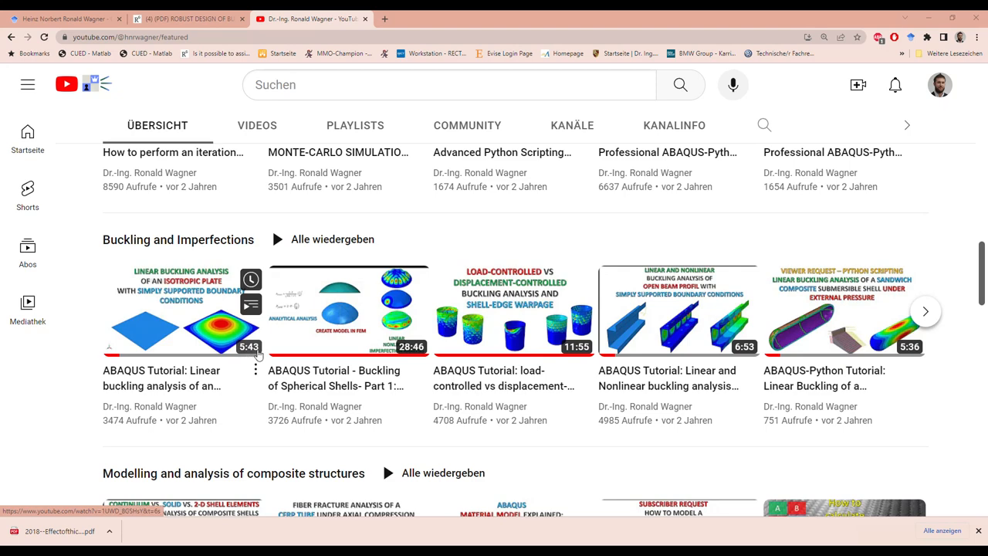
{"action": "mouse_move", "coordinate": [348, 313]}
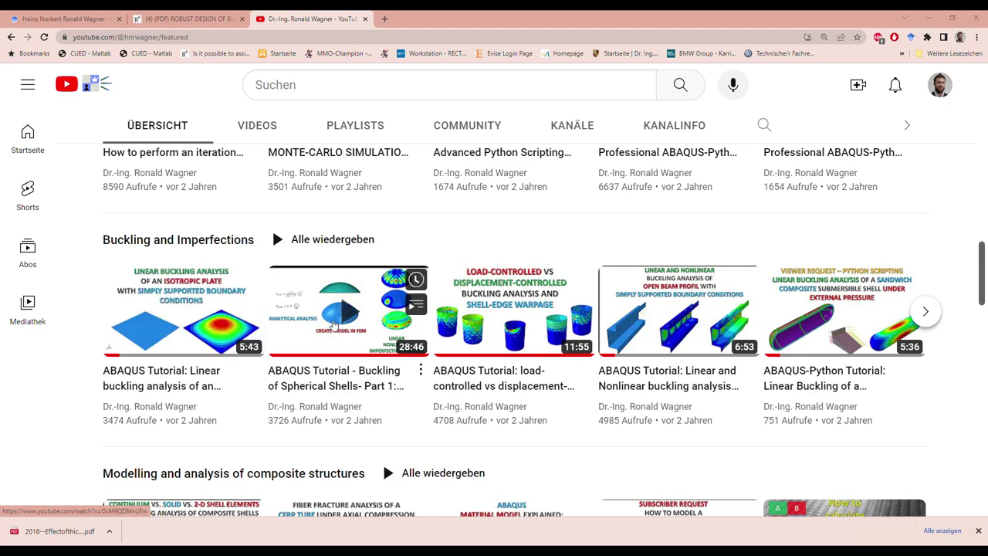
{"action": "mouse_move", "coordinate": [706, 333]}
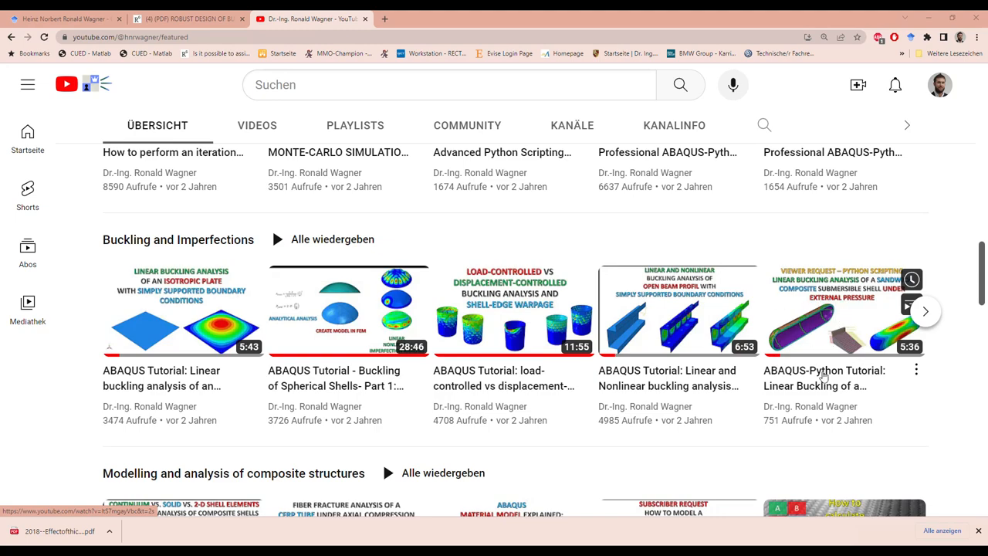
{"action": "scroll", "scroll_direction": "down", "scroll_amount": 3}
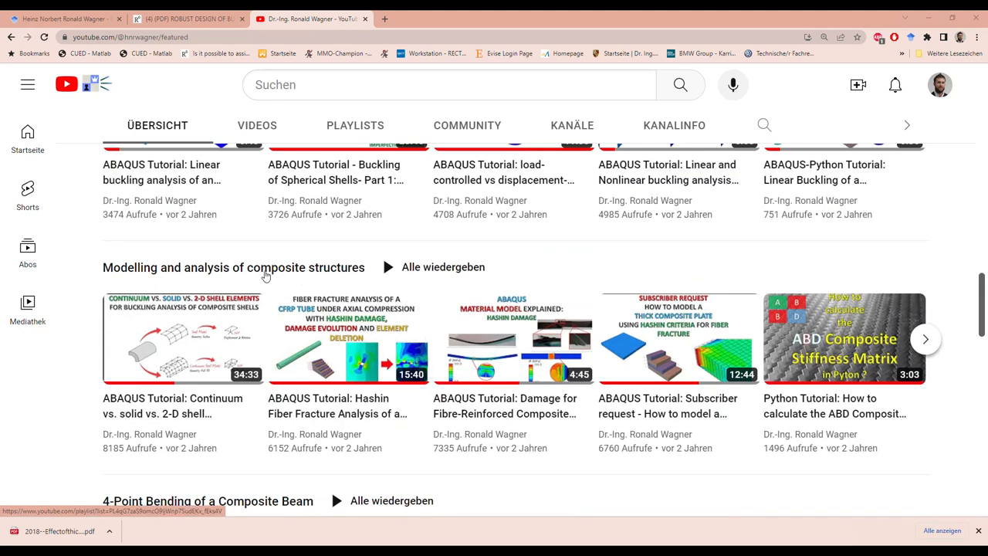
{"action": "scroll", "scroll_direction": "down", "scroll_amount": 3}
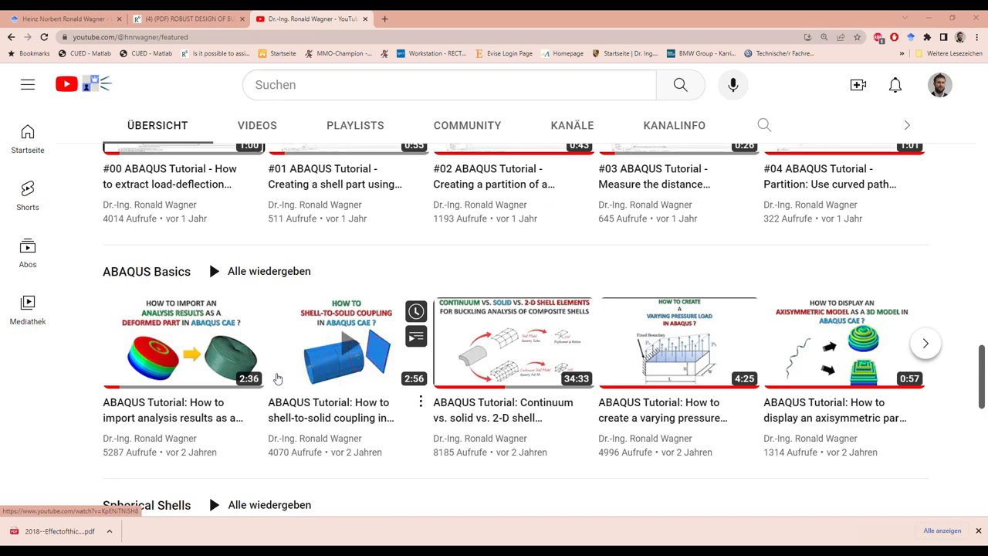
{"action": "scroll", "scroll_direction": "down", "scroll_amount": 3}
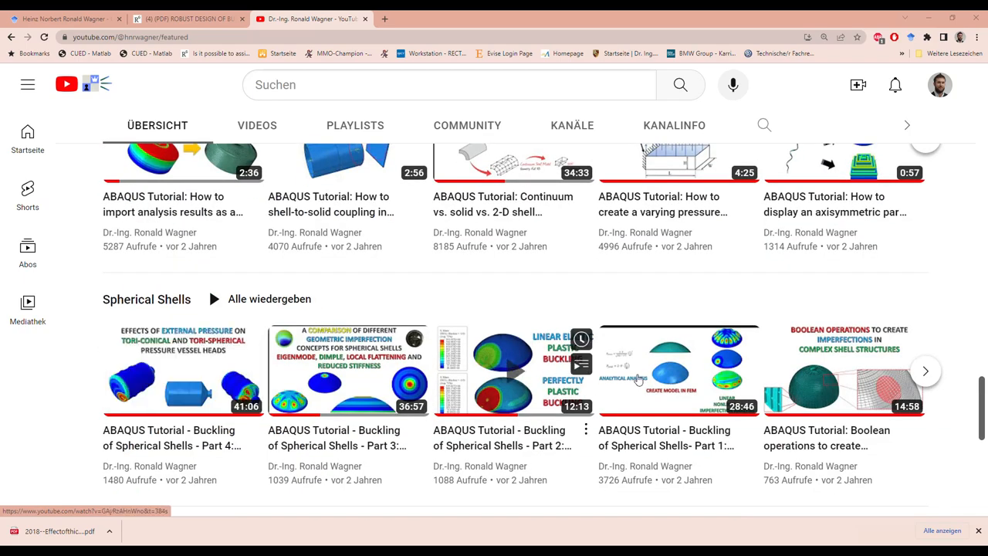
{"action": "scroll", "scroll_direction": "down", "scroll_amount": 3}
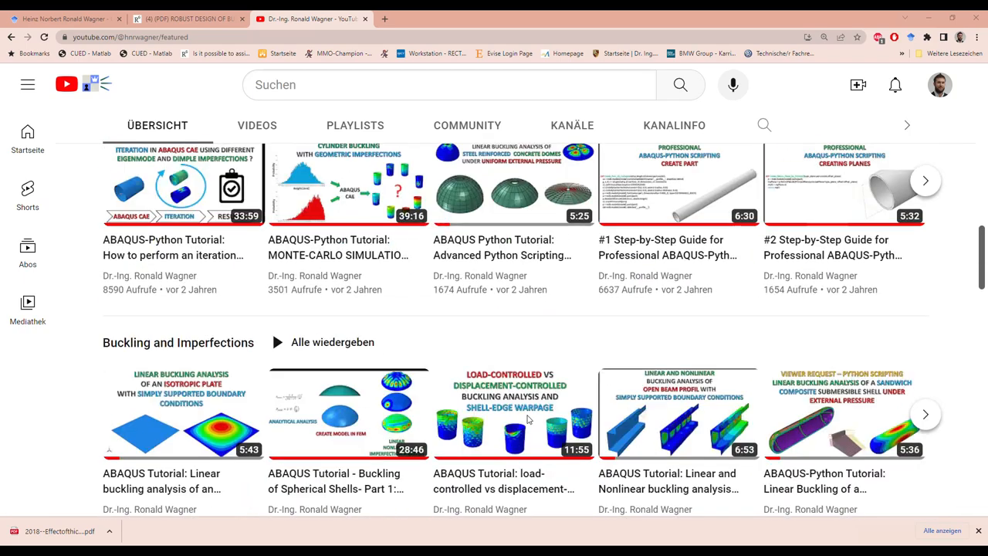
{"action": "mouse_move", "coordinate": [548, 355]}
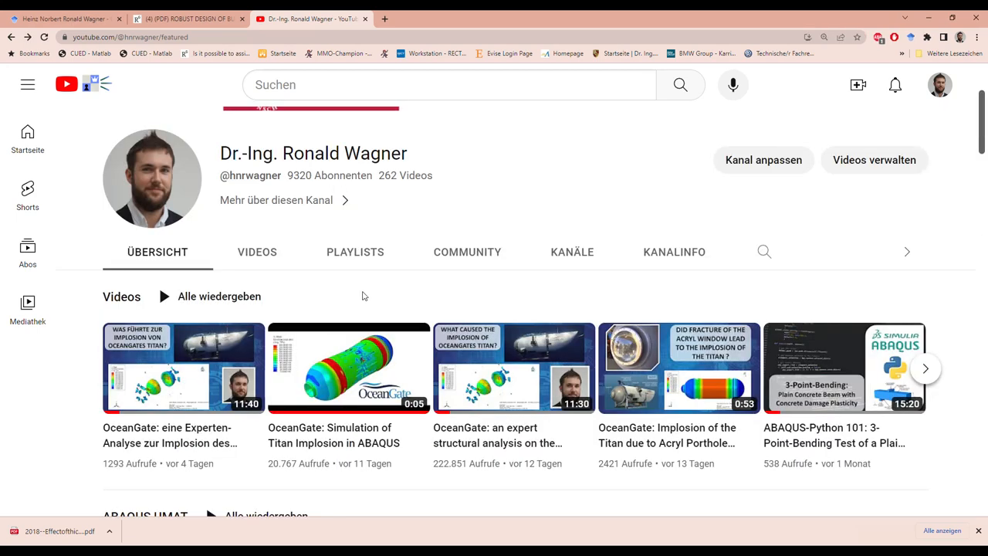
{"action": "left_click", "coordinate": [514, 368]}
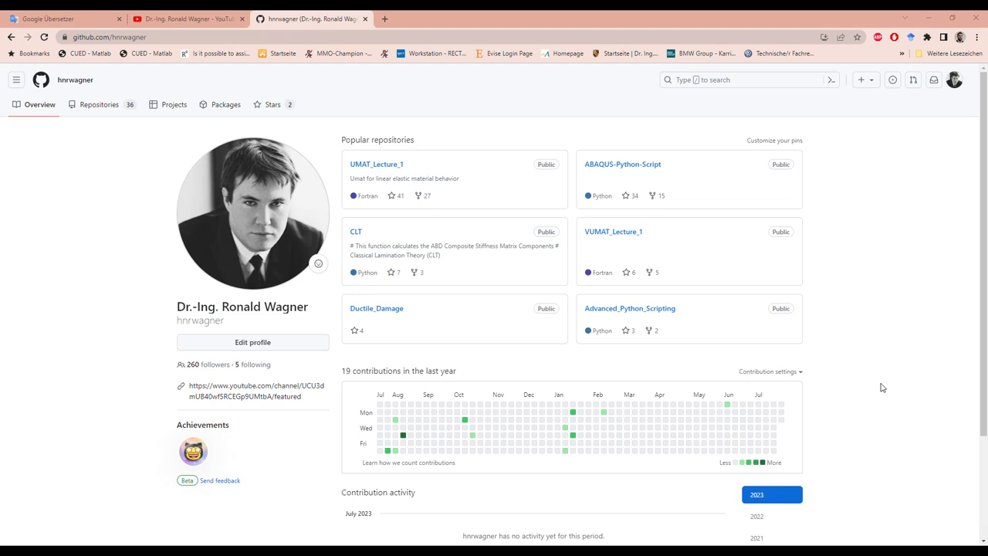
{"action": "mouse_move", "coordinate": [427, 204]}
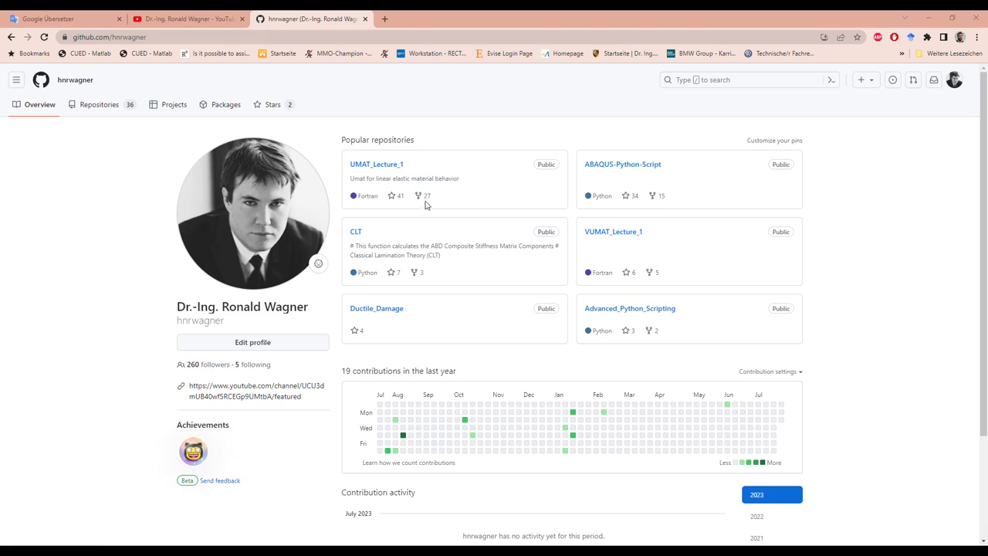
{"action": "mouse_move", "coordinate": [132, 134]}
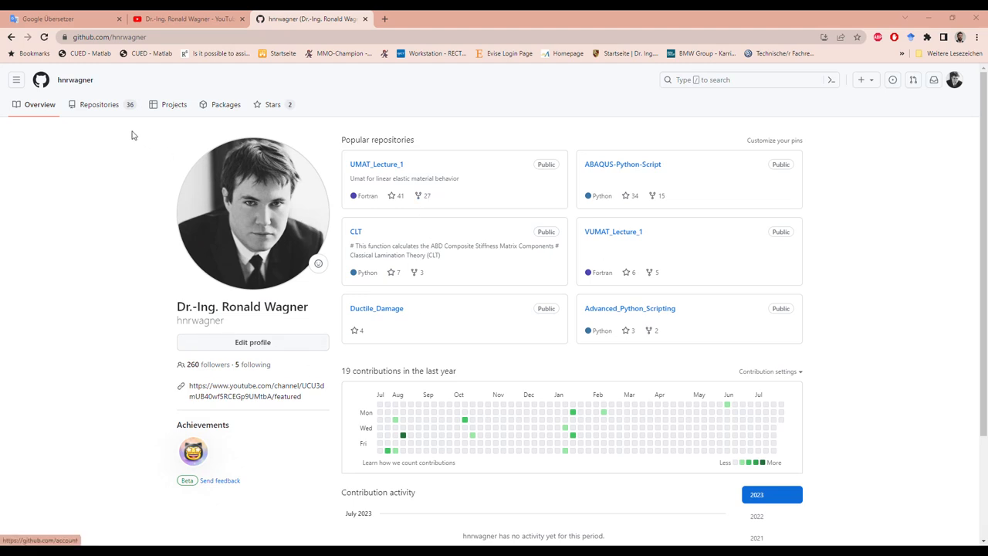
List the author's GitHub repositories and open ABAQUS-Python-Script.
{"action": "left_click", "coordinate": [98, 104]}
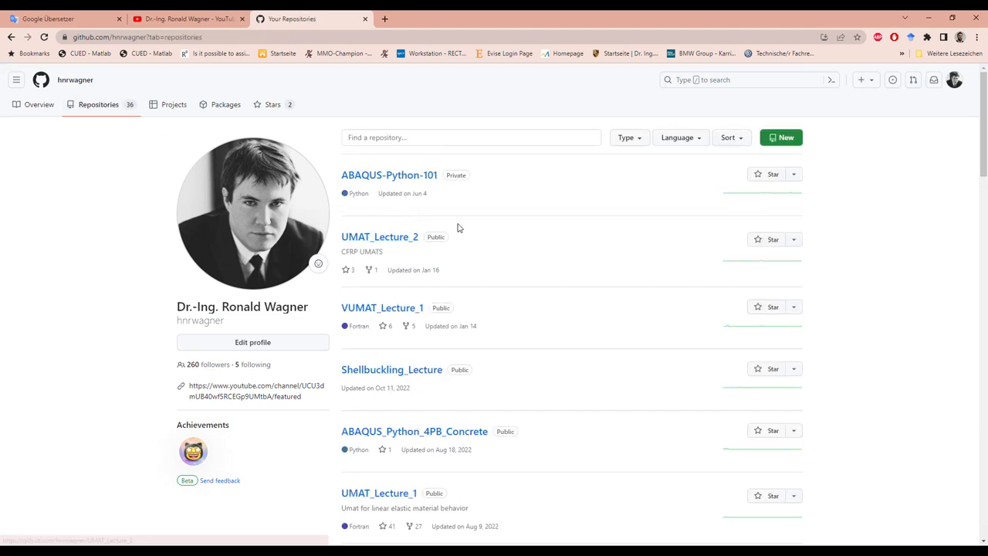
{"action": "scroll", "scroll_direction": "down", "scroll_amount": 3}
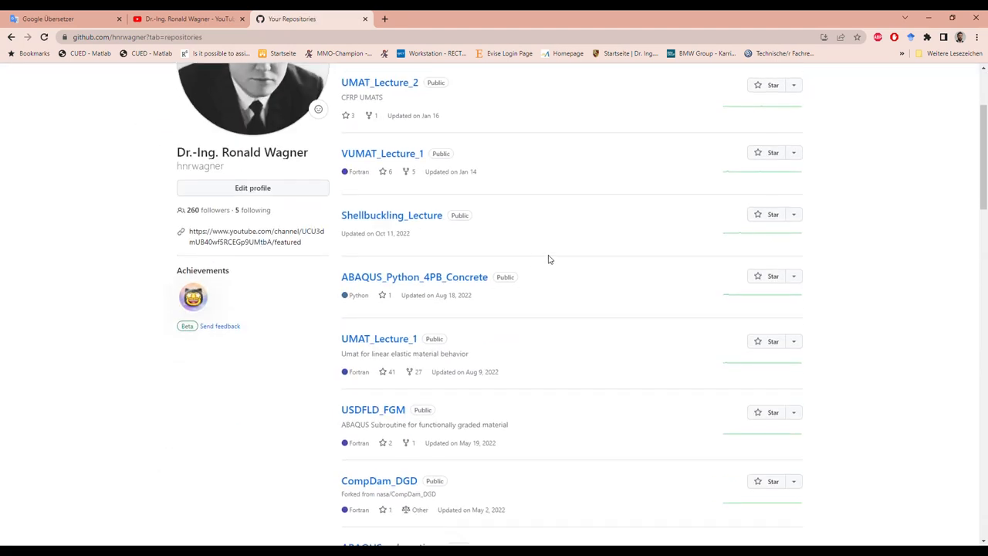
{"action": "scroll", "scroll_direction": "down", "scroll_amount": 3}
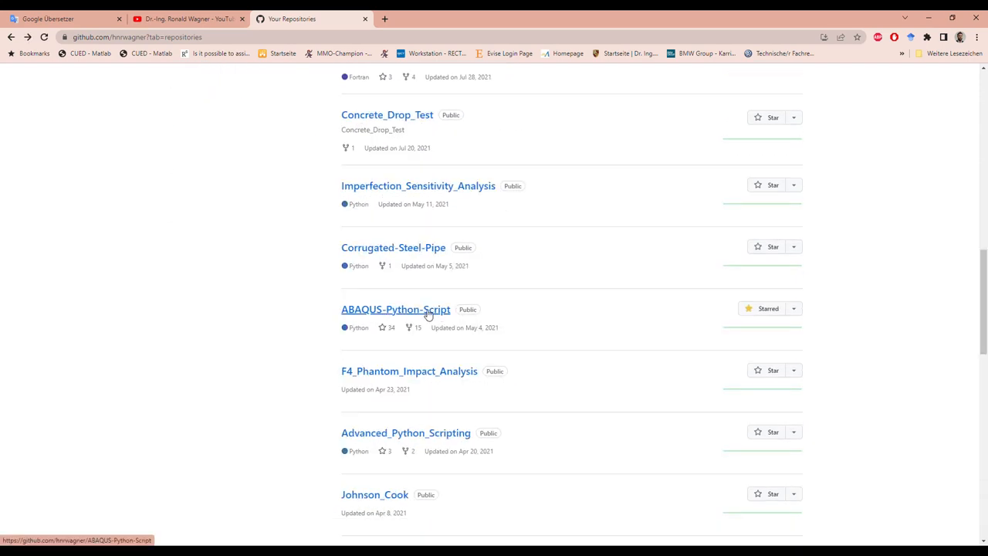
{"action": "left_click", "coordinate": [396, 309]}
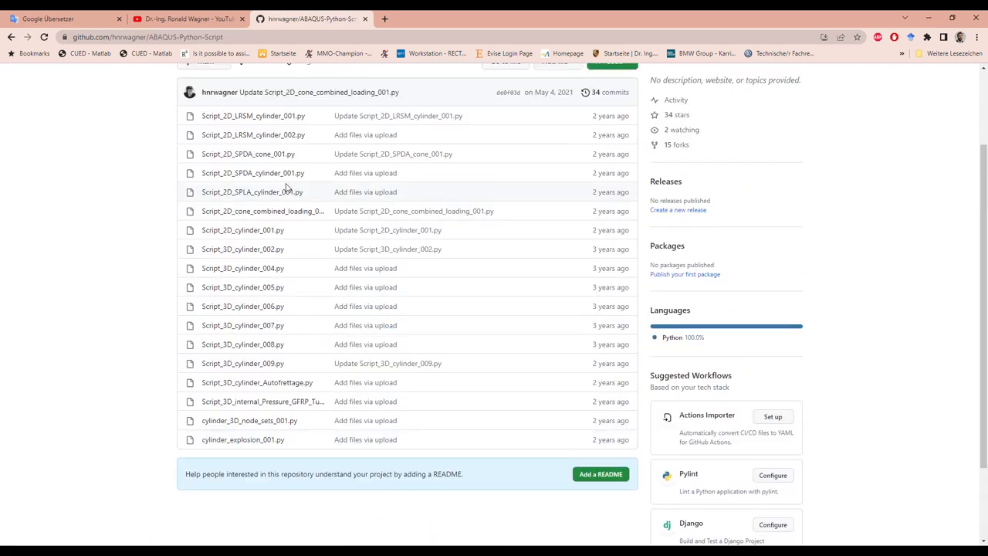
Open Script_2D_LRSM_cylinder_001.py, then return to the author's YouTube channel overview.
{"action": "left_click", "coordinate": [253, 116]}
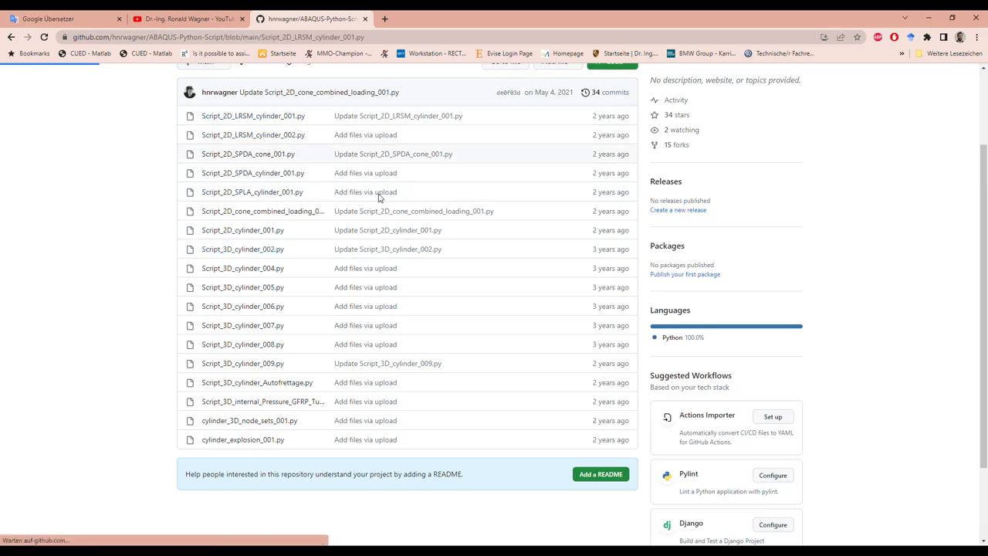
{"action": "left_click", "coordinate": [253, 116]}
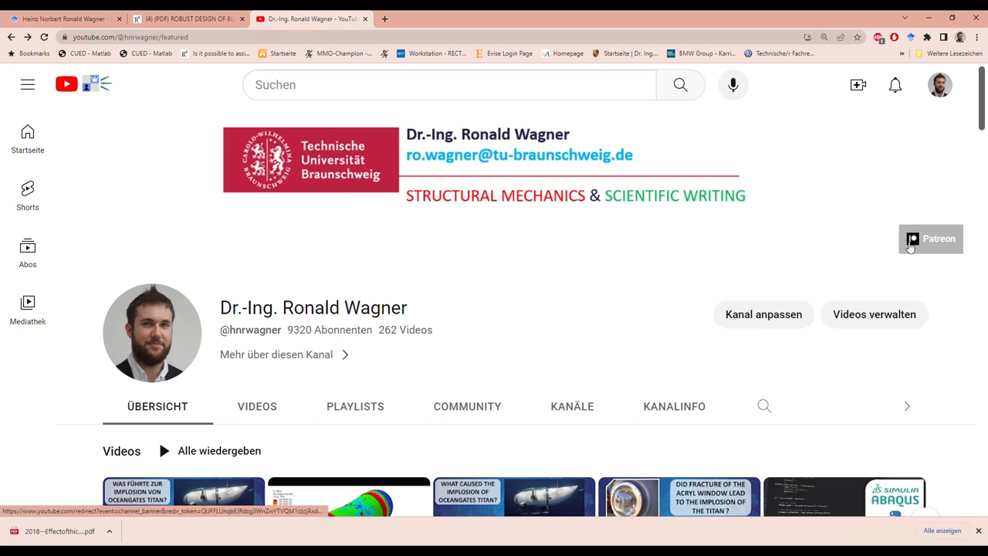
{"action": "scroll", "scroll_direction": "down", "scroll_amount": 3}
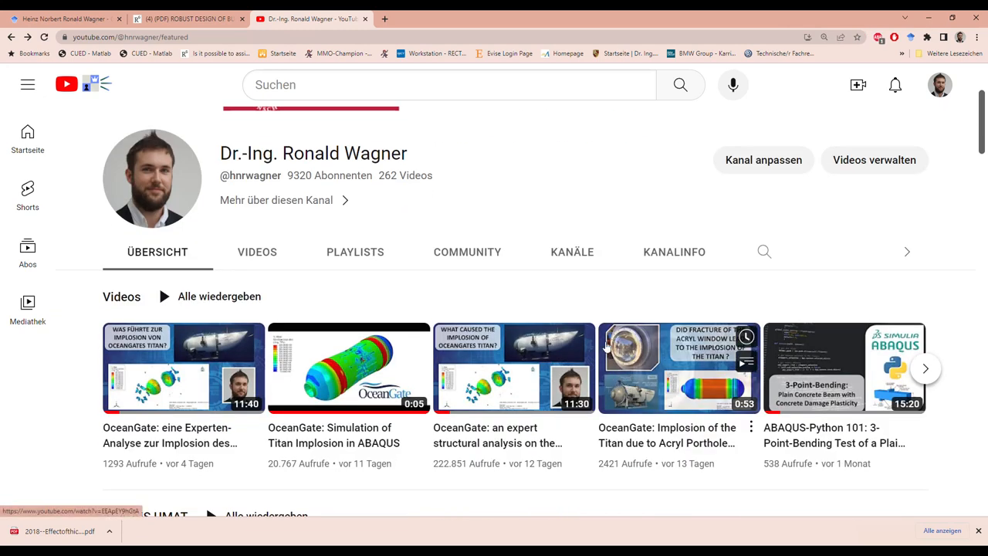